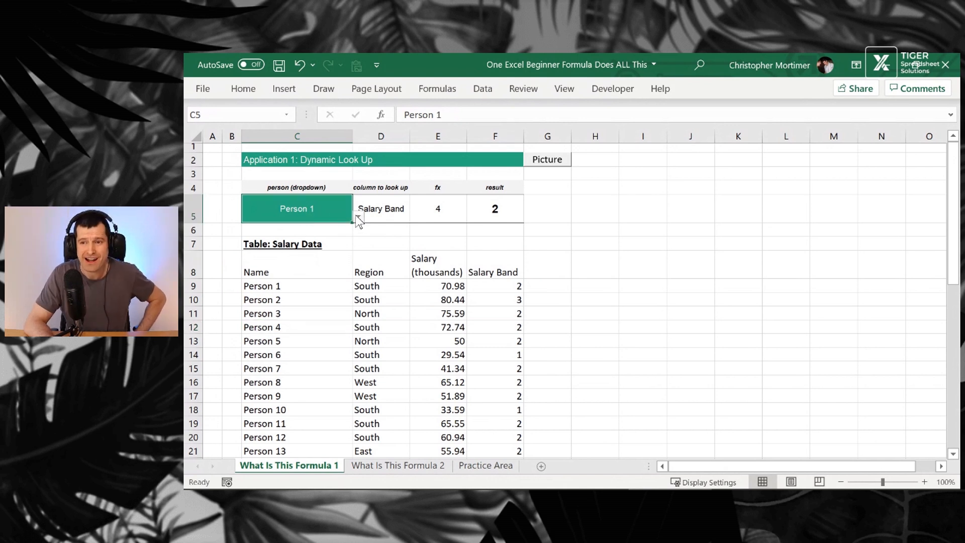
Choose Person 1 in the person dropdown of the dynamic look-up.
{"action": "left_click", "coordinate": [296, 208]}
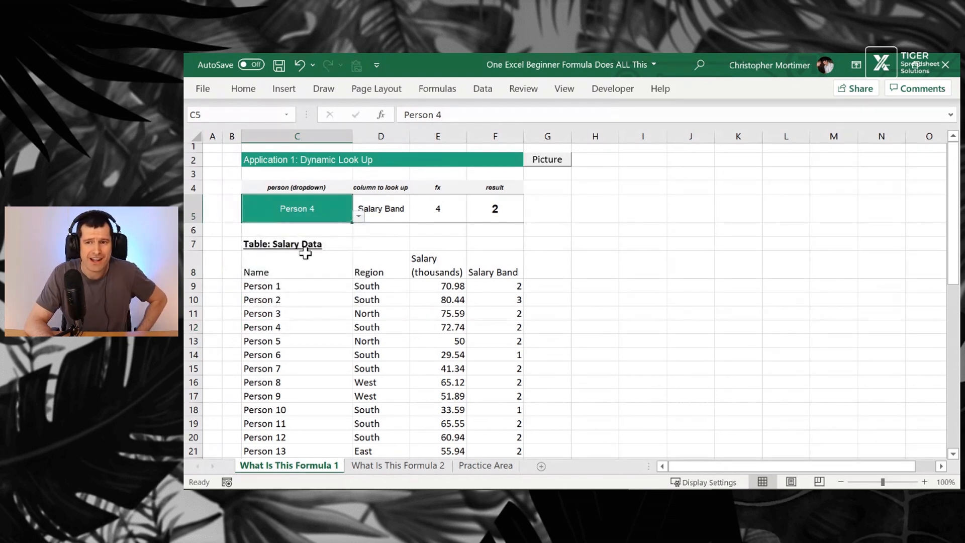
{"action": "left_click", "coordinate": [494, 208]}
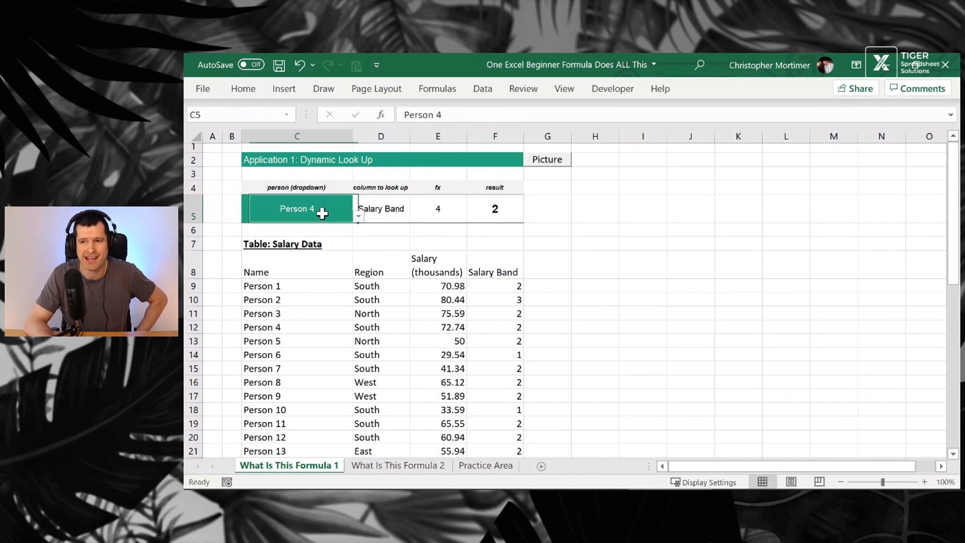
{"action": "left_click", "coordinate": [358, 215]}
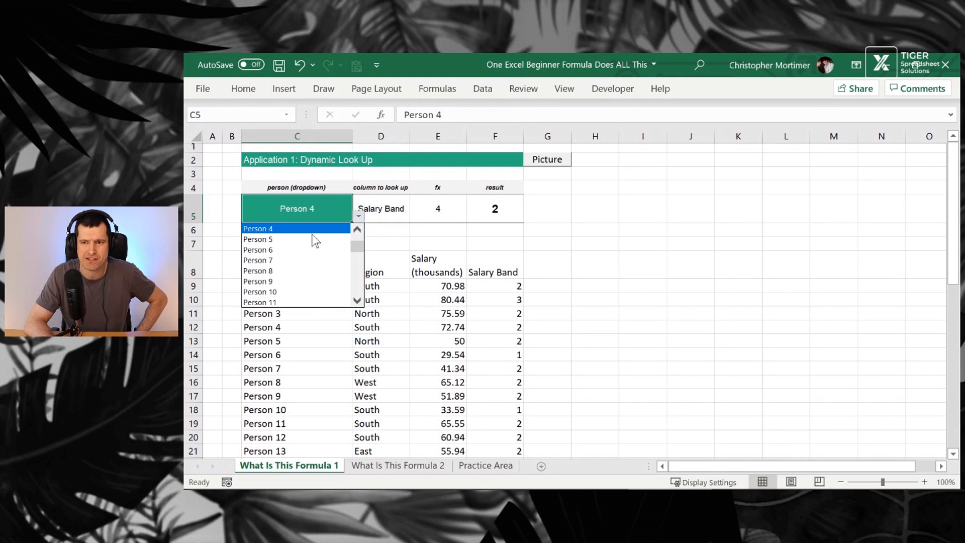
{"action": "mouse_move", "coordinate": [295, 239]}
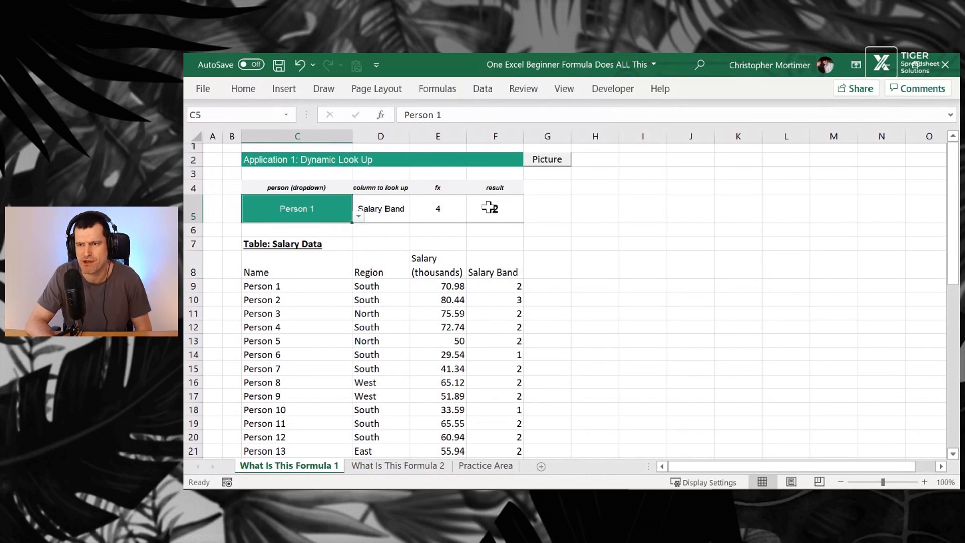
{"action": "left_click", "coordinate": [380, 208]}
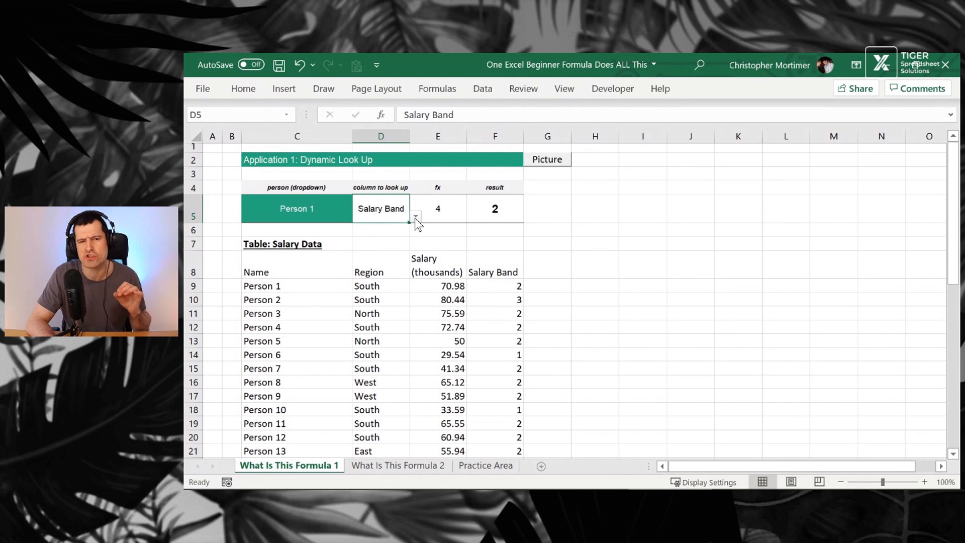
Switch the column dropdown through Region to Salary (thousands), returning 70.98.
{"action": "left_click", "coordinate": [416, 216]}
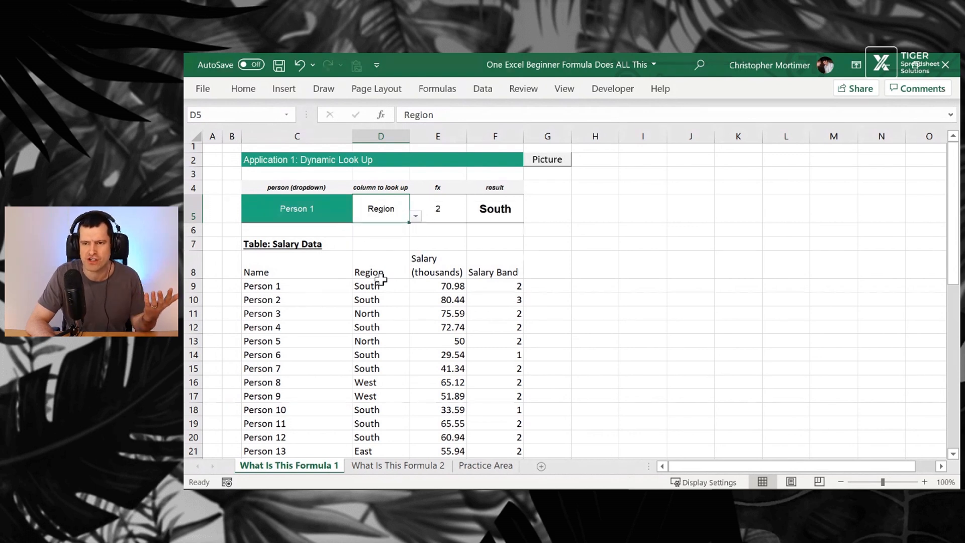
{"action": "left_click", "coordinate": [415, 216]}
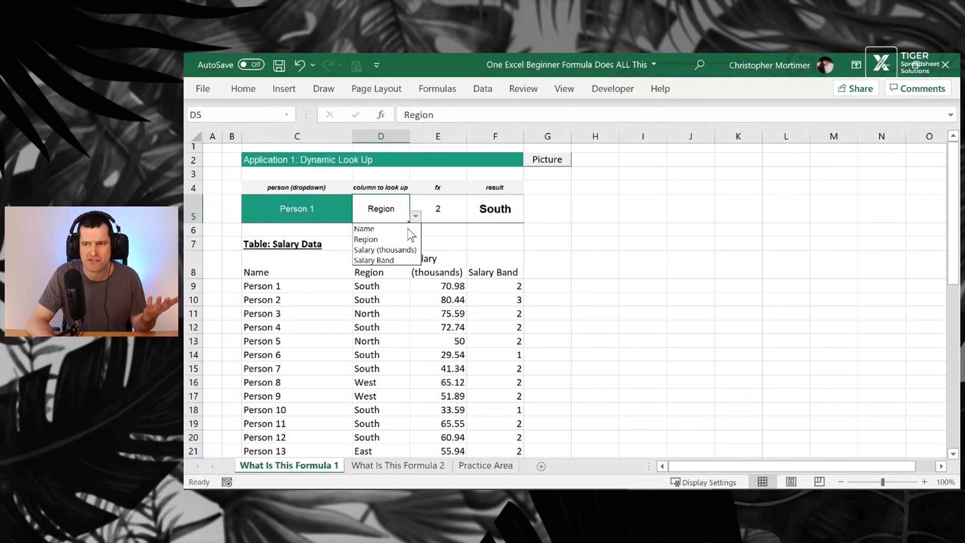
{"action": "left_click", "coordinate": [385, 250]}
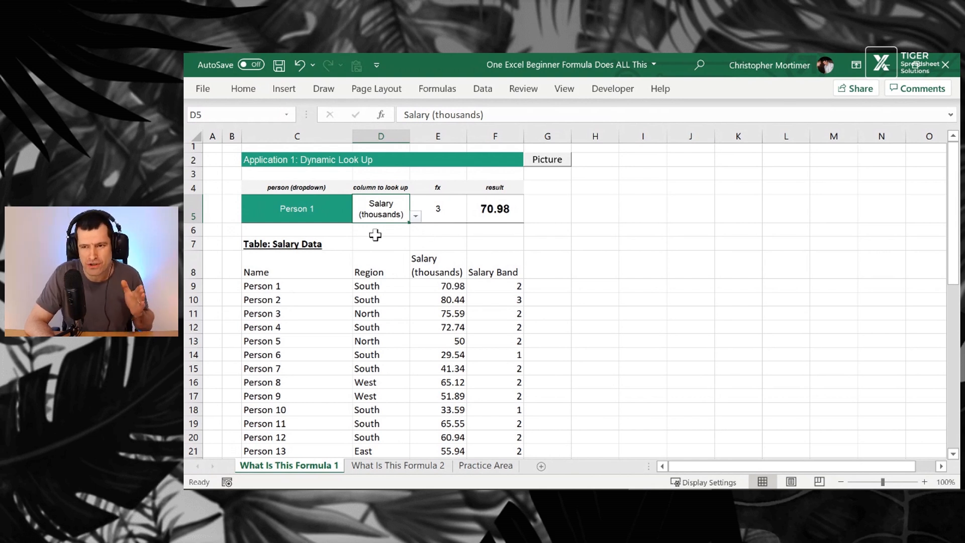
{"action": "mouse_move", "coordinate": [338, 424]}
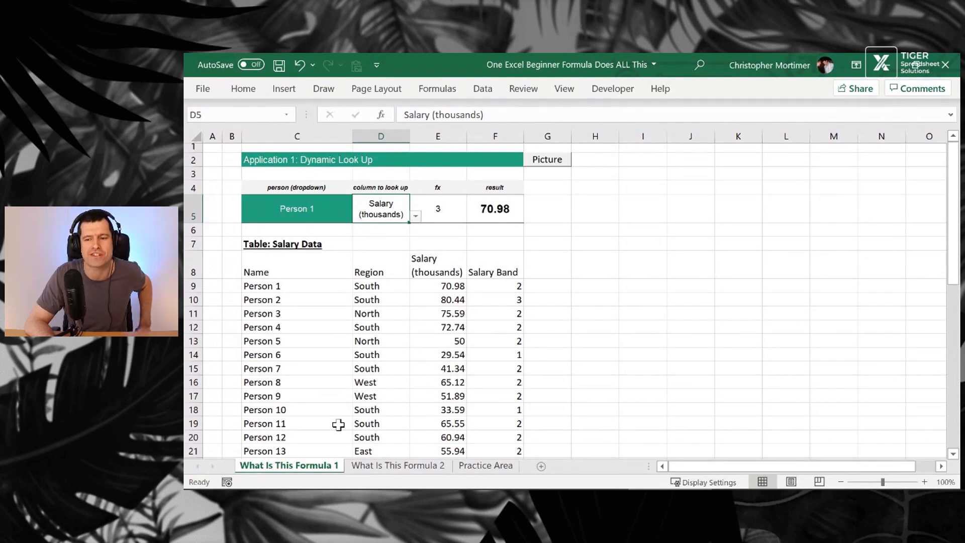
{"action": "left_click", "coordinate": [398, 465]}
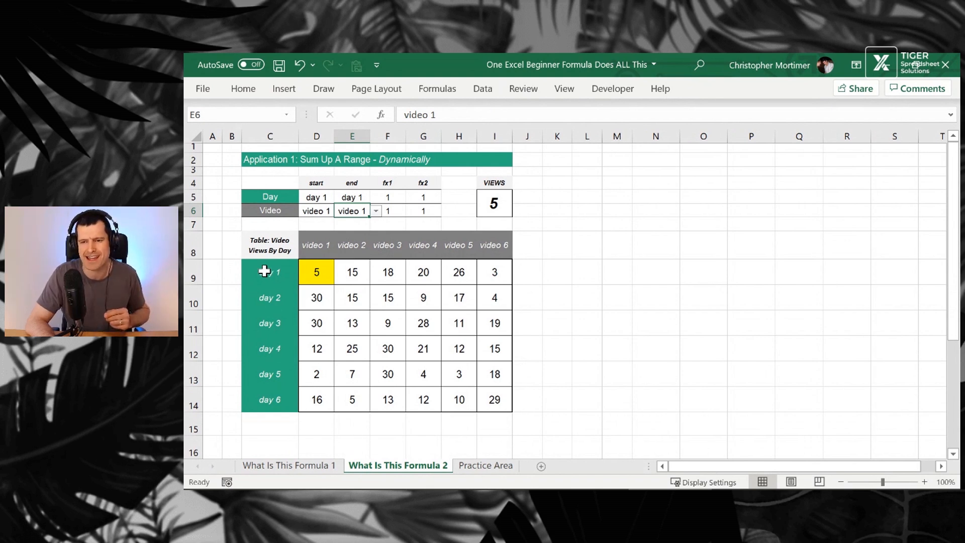
{"action": "mouse_move", "coordinate": [509, 243]}
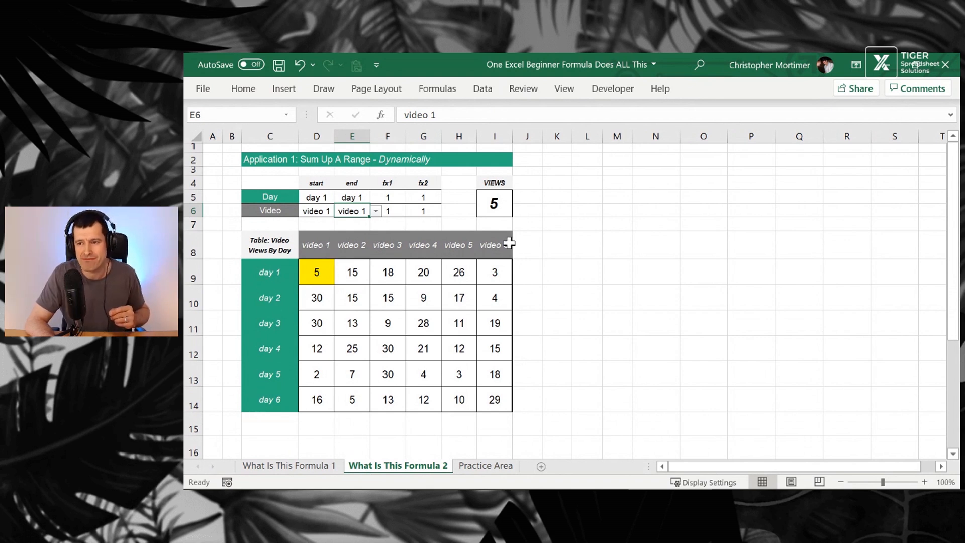
Set the end video to video 3 and select days 1–3 of videos 1–3, summing to 150 views.
{"action": "left_click", "coordinate": [352, 273]}
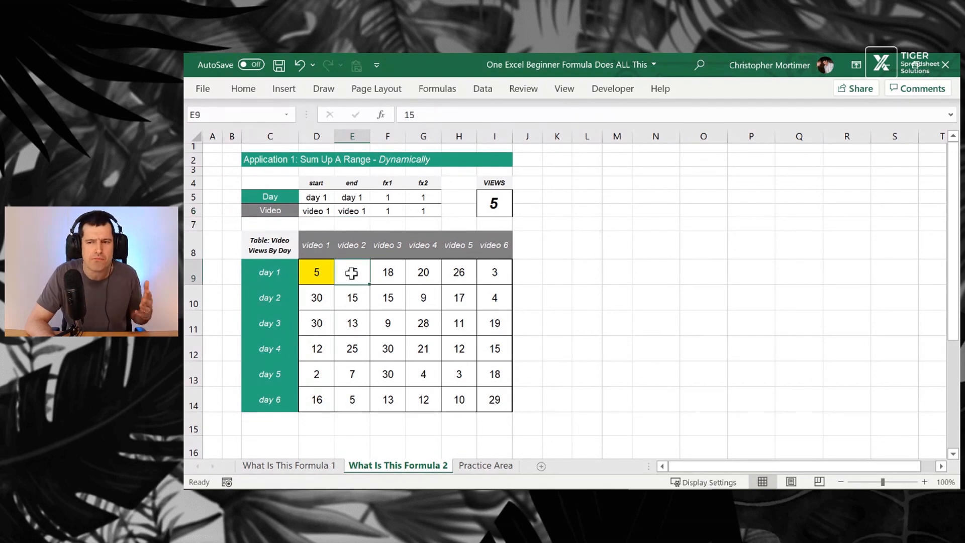
{"action": "left_click", "coordinate": [317, 272]}
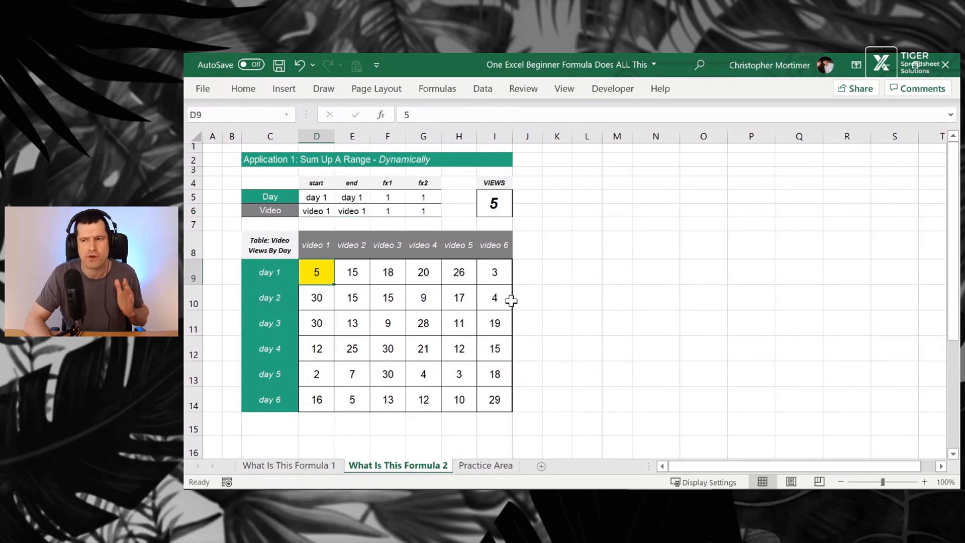
{"action": "mouse_move", "coordinate": [500, 213]}
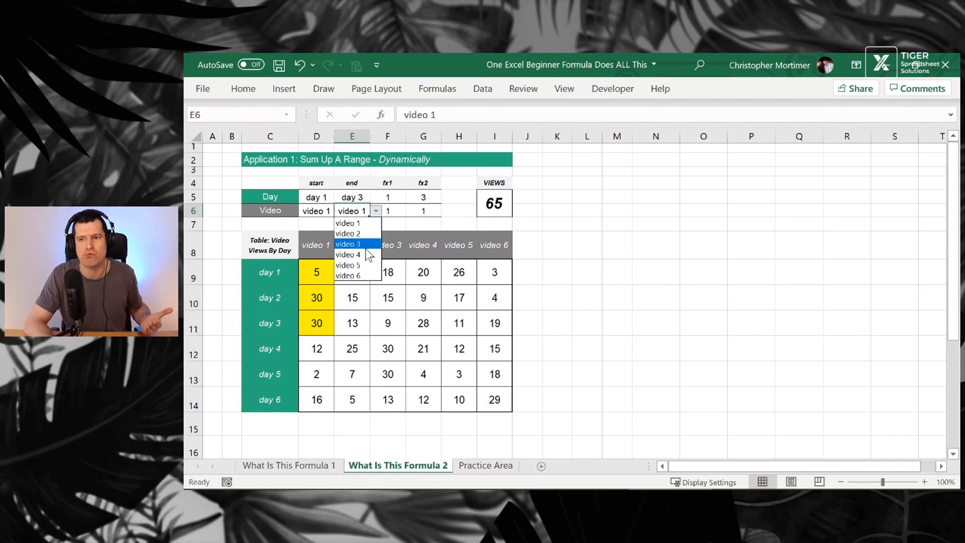
{"action": "left_click", "coordinate": [348, 244]}
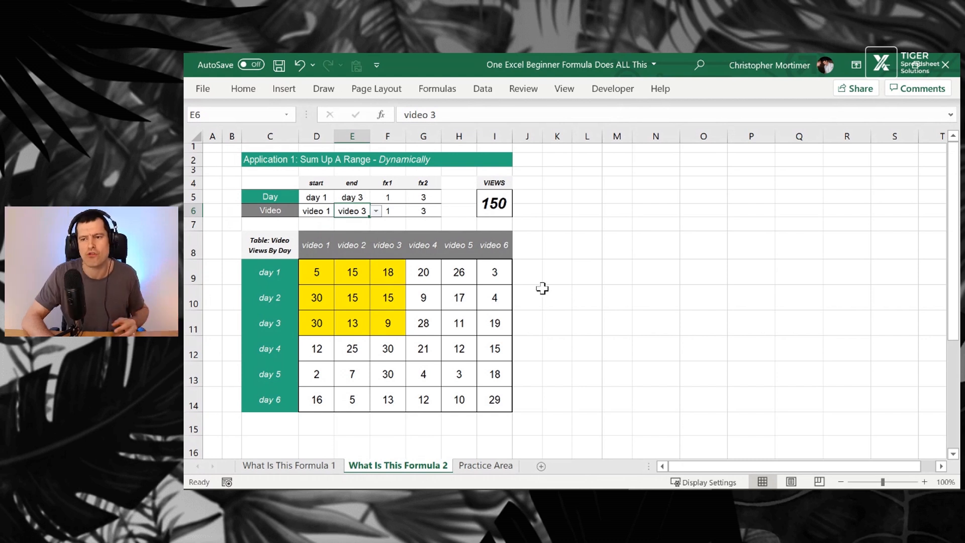
{"action": "left_click_drag", "start_coordinate": [317, 273], "coordinate": [352, 272]}
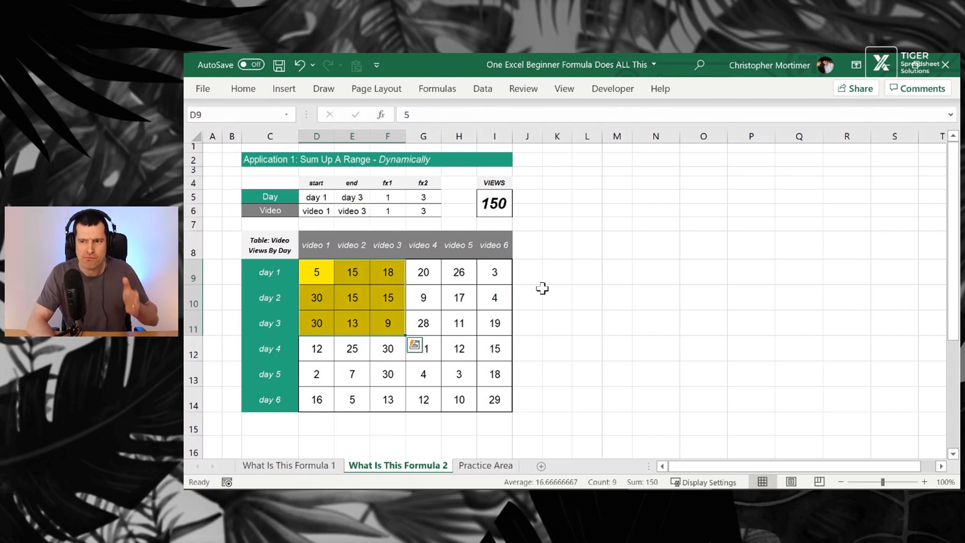
{"action": "mouse_move", "coordinate": [617, 453]}
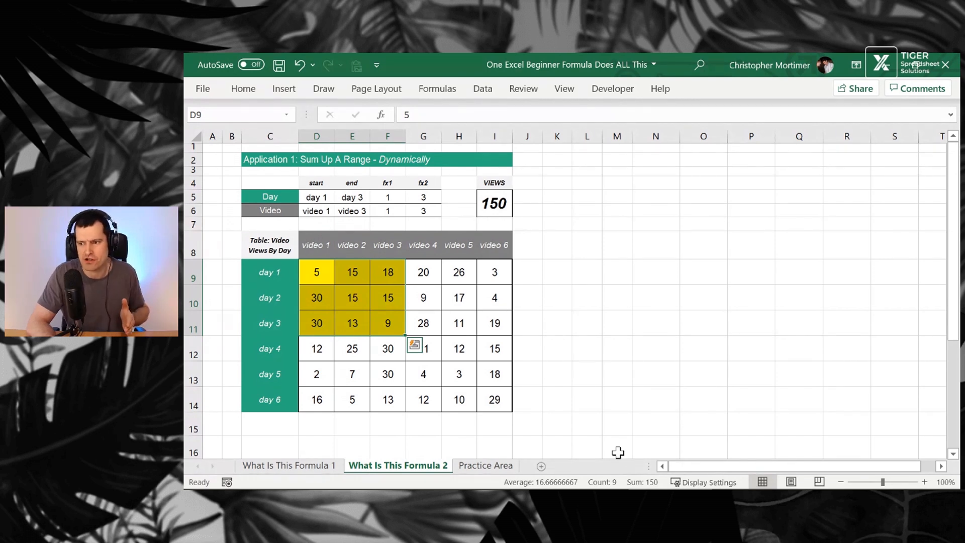
{"action": "mouse_move", "coordinate": [619, 346]}
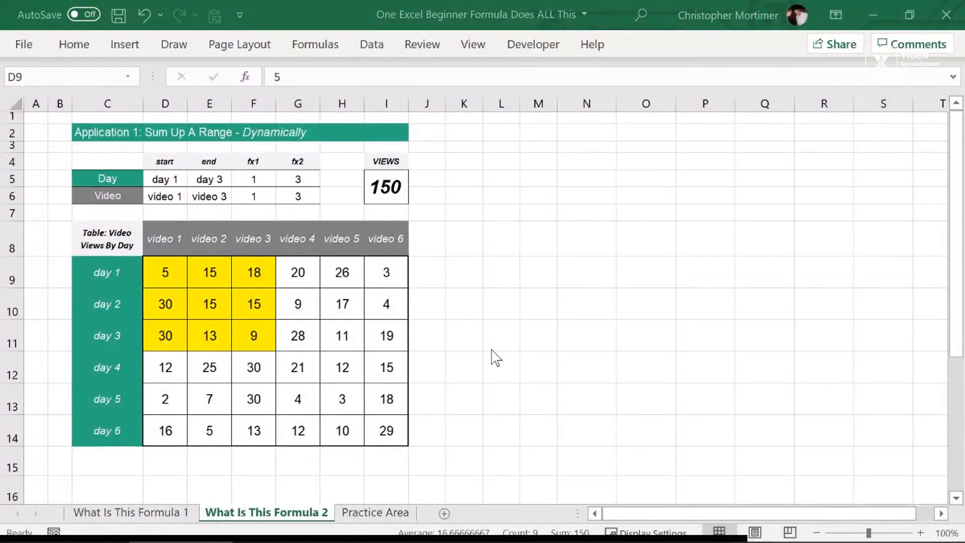
Switch to the Practice Area sheet and look over Exercise 1's name cells.
{"action": "left_click", "coordinate": [375, 512]}
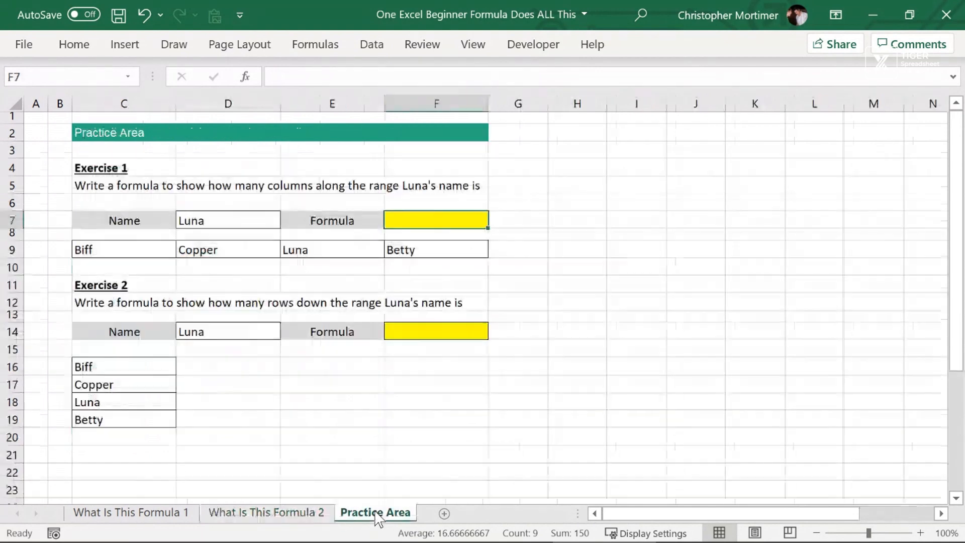
{"action": "left_click", "coordinate": [122, 250]}
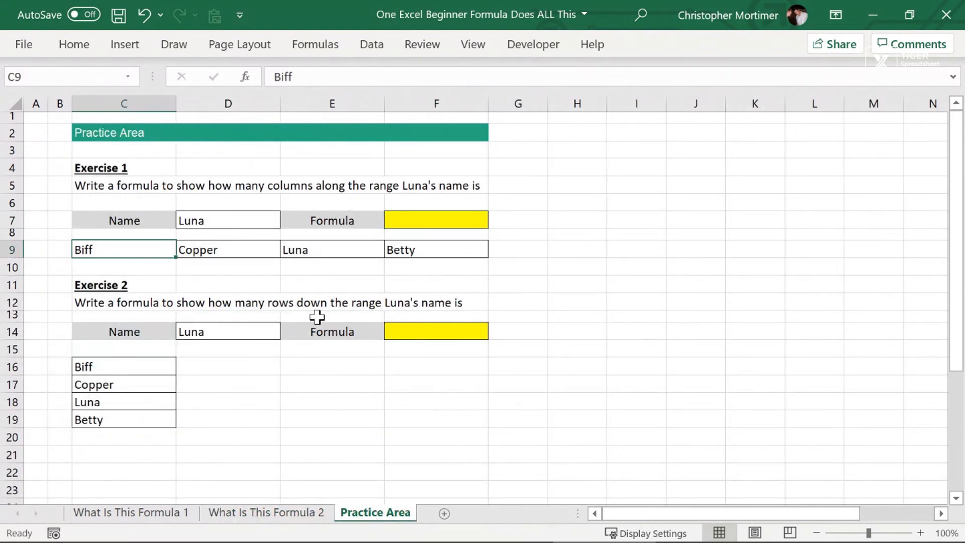
{"action": "left_click", "coordinate": [124, 221]}
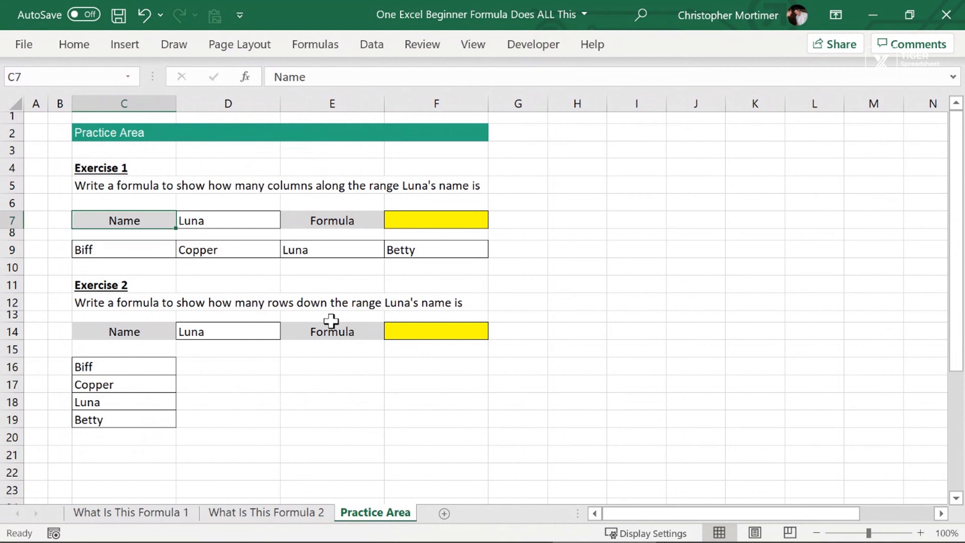
{"action": "left_click", "coordinate": [518, 220]}
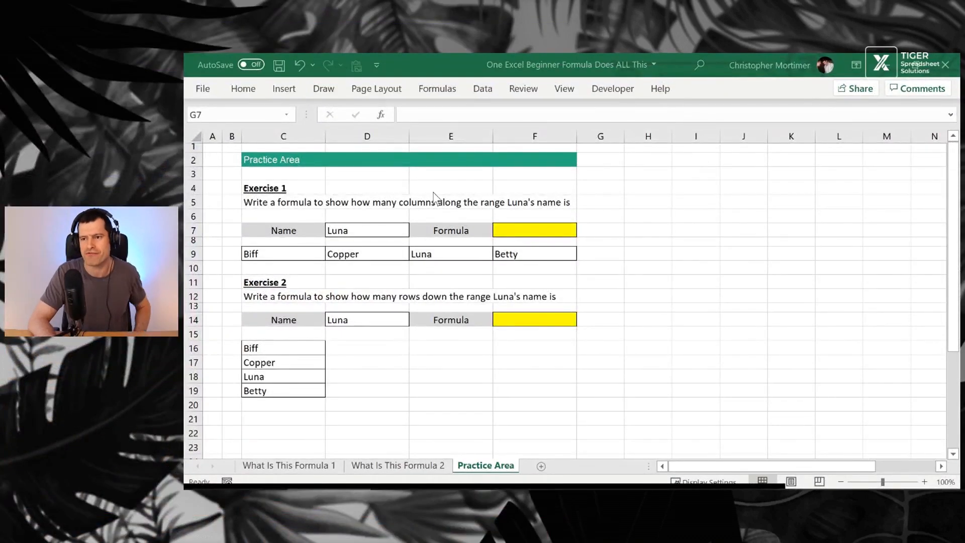
Walk the names row Biff to Betty and select Exercise 1's yellow answer cell F7.
{"action": "left_click", "coordinate": [599, 229]}
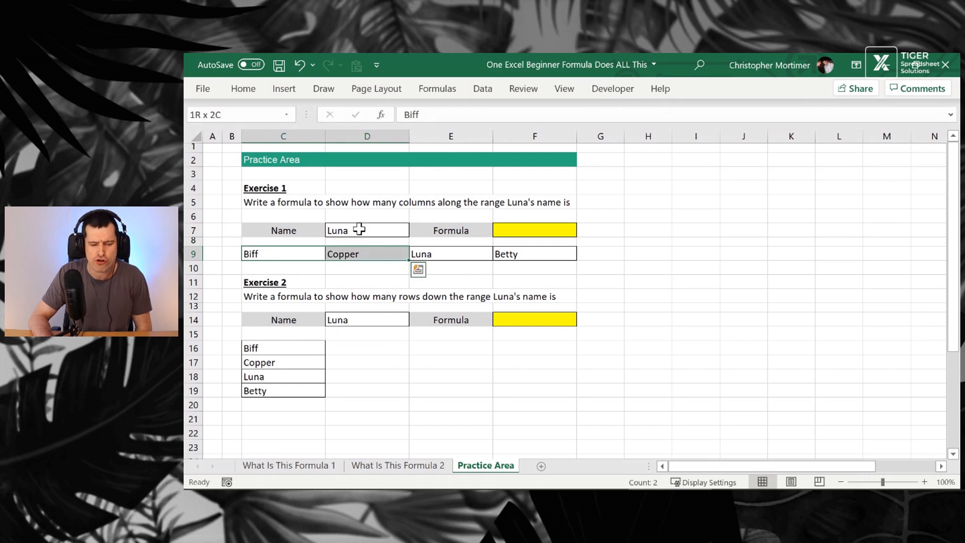
{"action": "left_click_drag", "start_coordinate": [367, 254], "coordinate": [534, 253]}
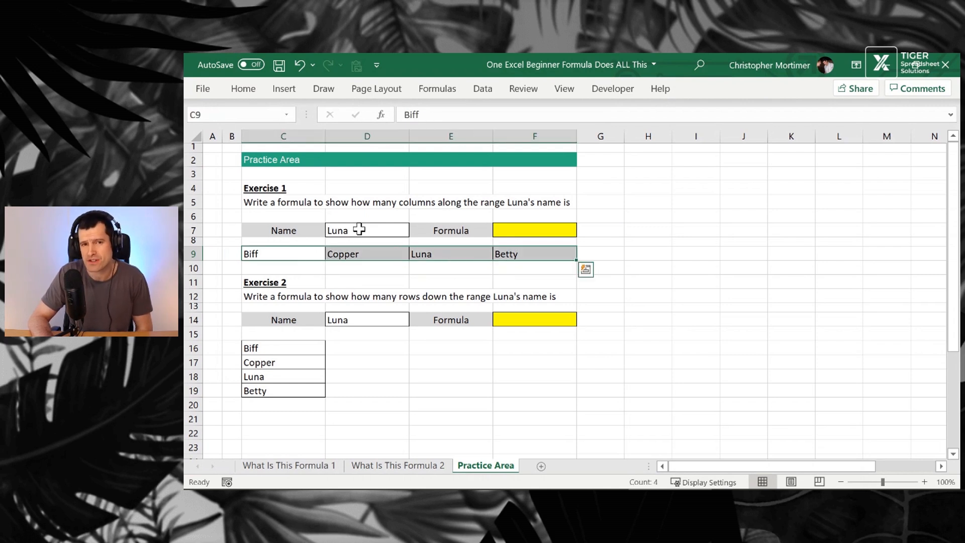
{"action": "left_click", "coordinate": [367, 254]}
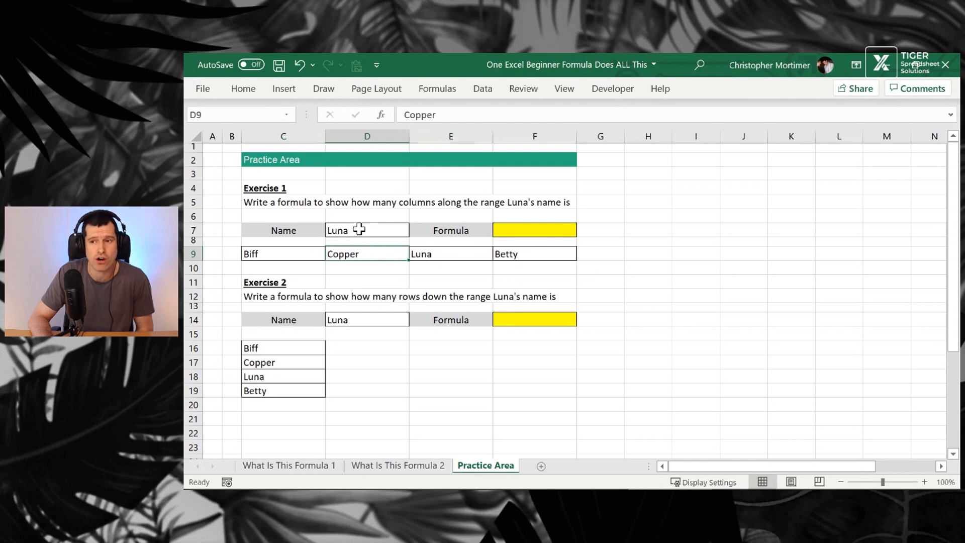
{"action": "left_click", "coordinate": [534, 229]}
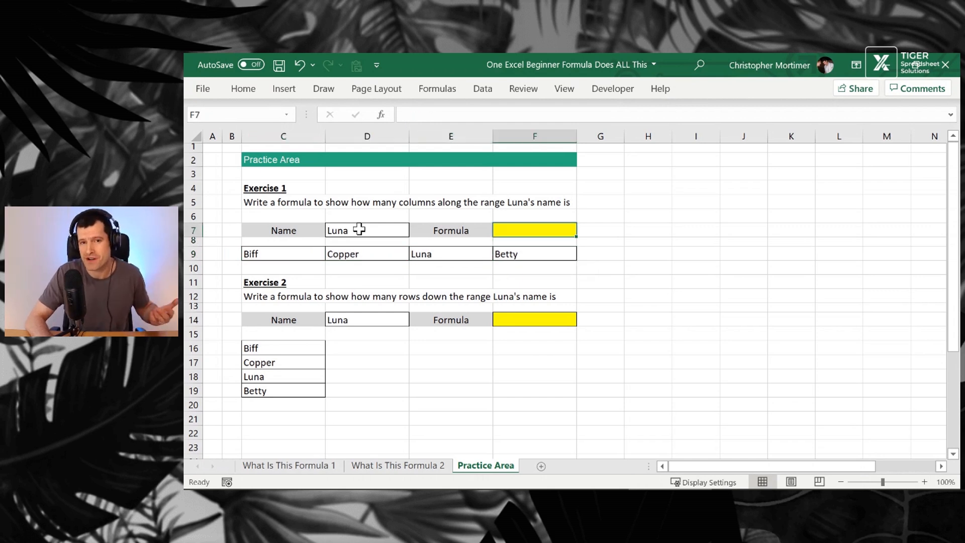
Enter =MATCH(D7,C9:F9,0) in F7, returning Luna's position 3.
{"action": "type", "text": "=match("}
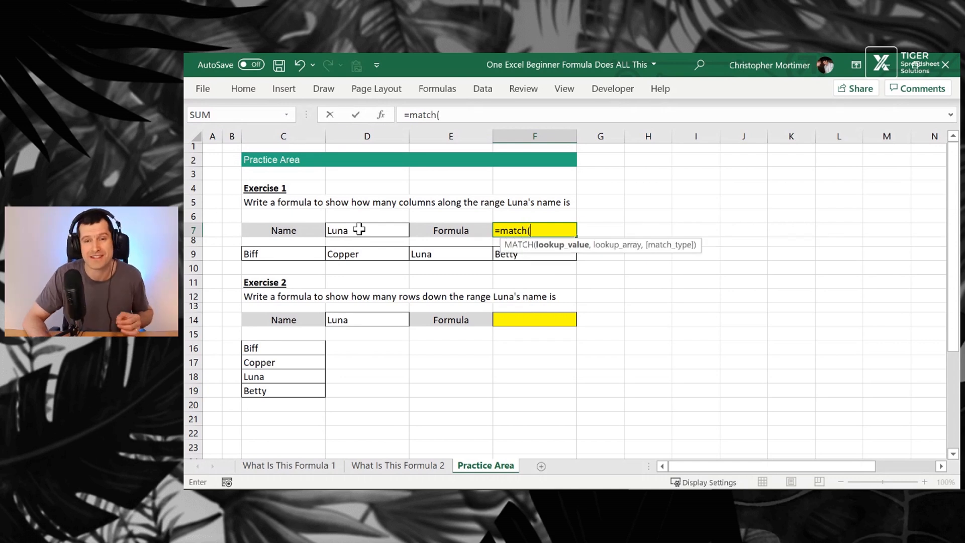
{"action": "mouse_move", "coordinate": [474, 355]}
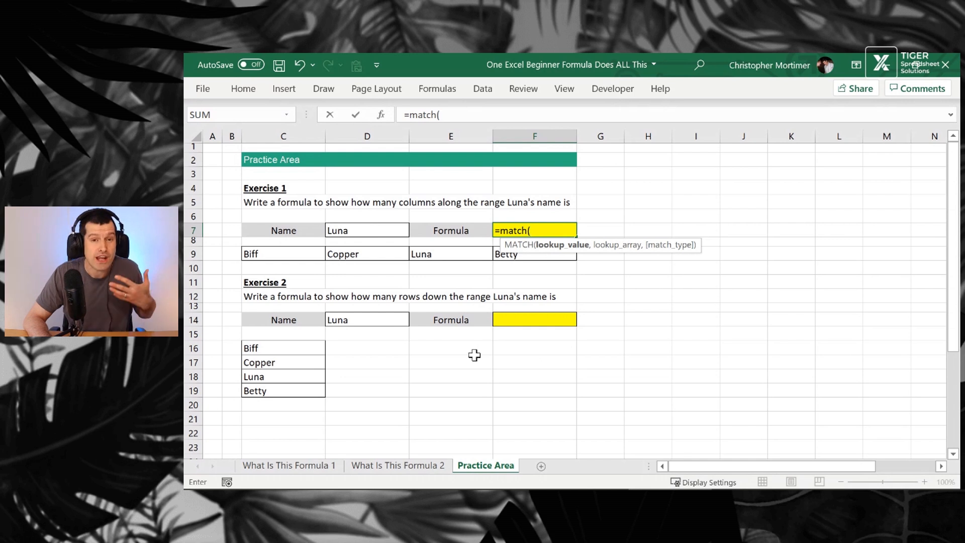
{"action": "left_click", "coordinate": [367, 229]}
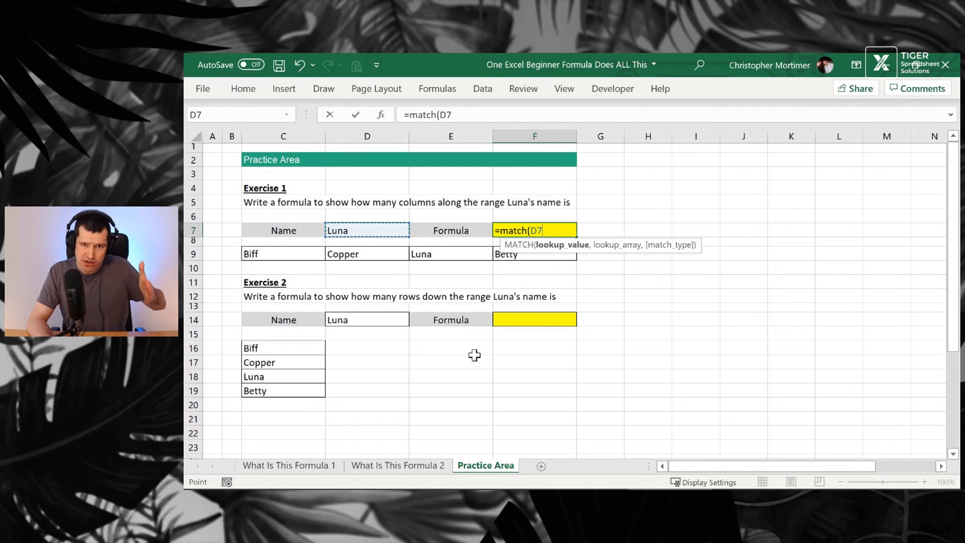
{"action": "type", "text": ",C9:F9"}
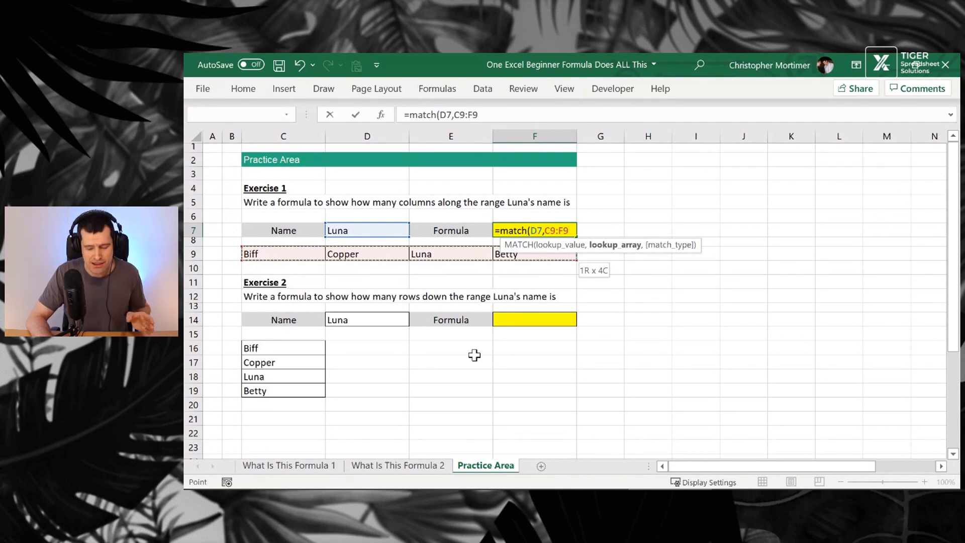
{"action": "type", "text": ","}
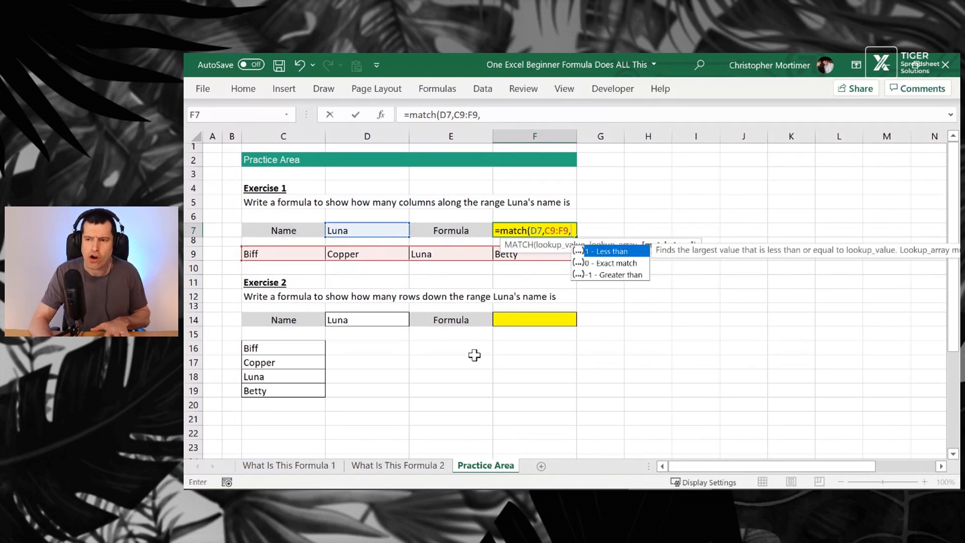
{"action": "type", "text": "0"}
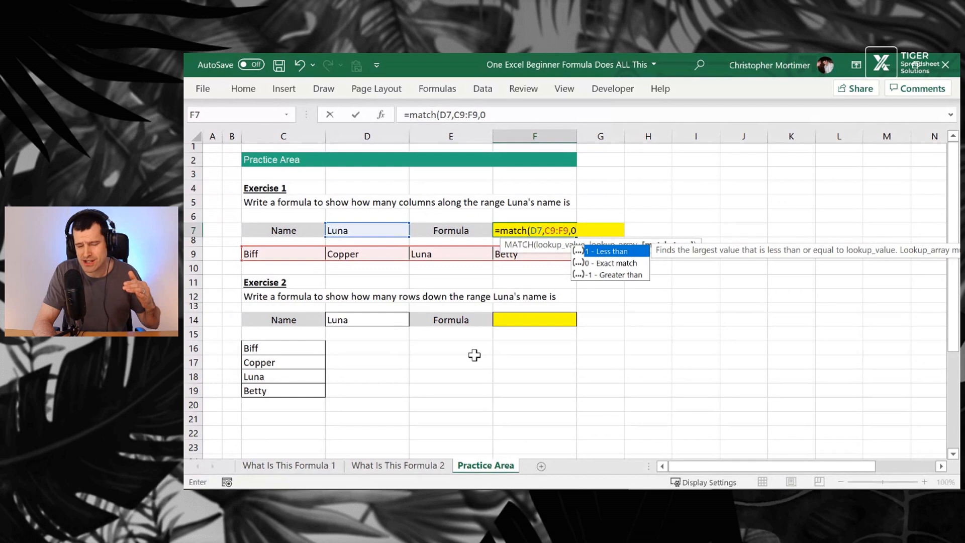
{"action": "type", "text": ")"}
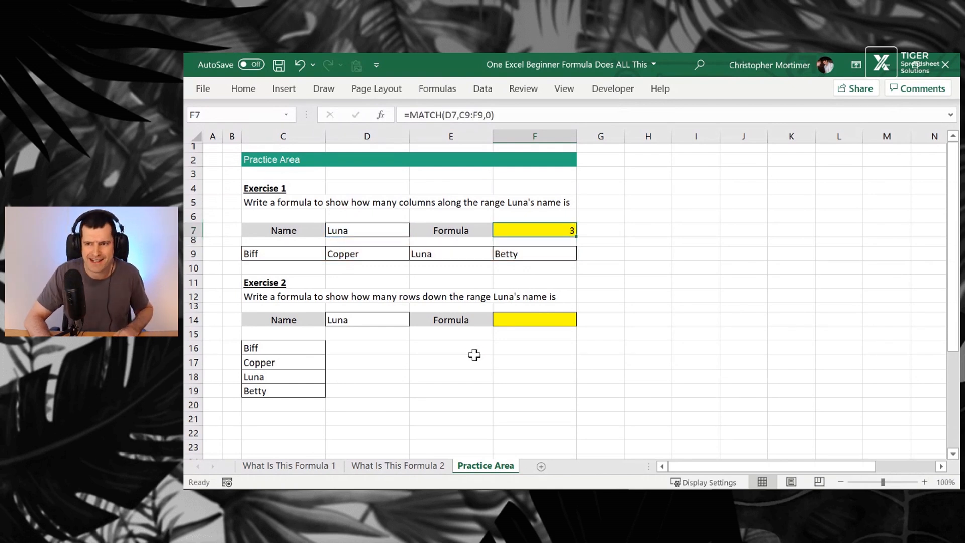
Change Exercise 1's lookup name in D7 to Biff so the MATCH returns 1.
{"action": "left_click", "coordinate": [282, 254]}
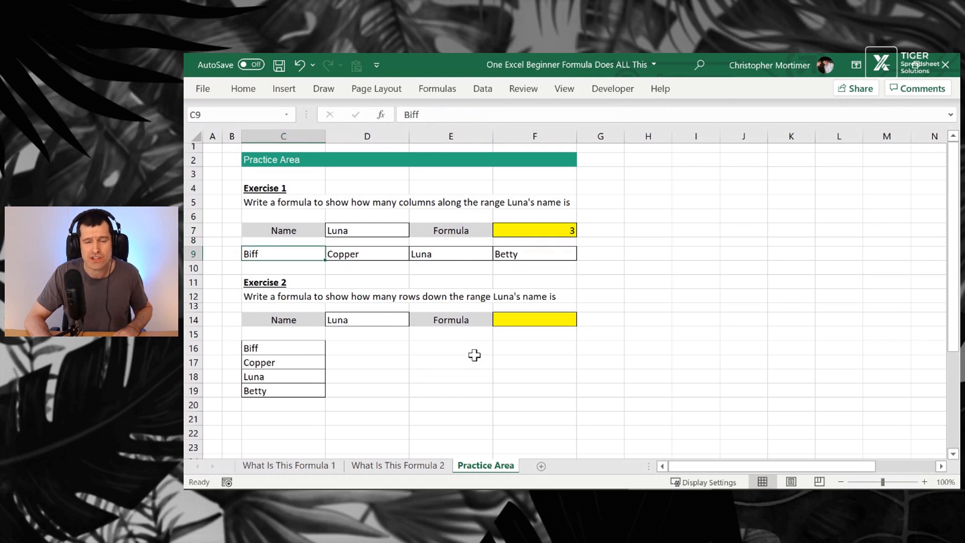
{"action": "left_click", "coordinate": [450, 254]}
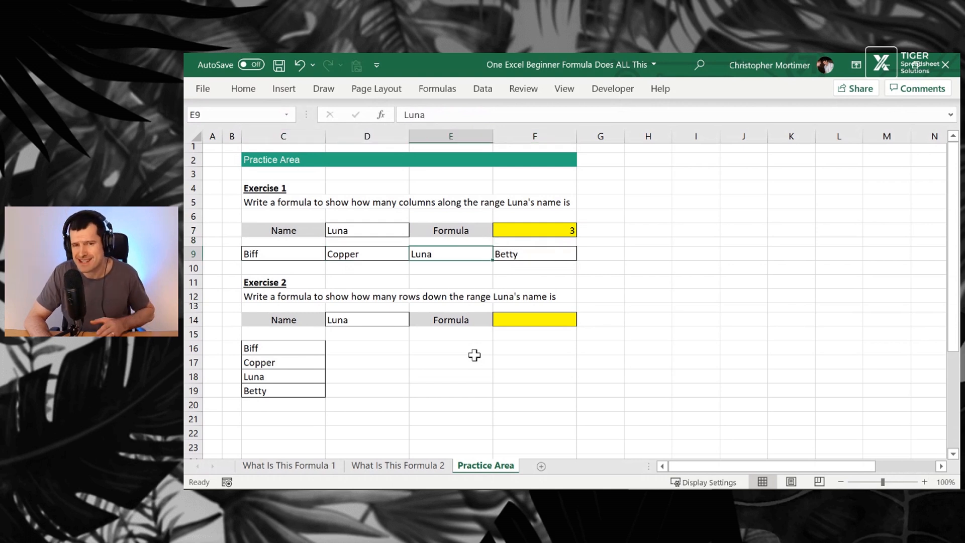
{"action": "left_click", "coordinate": [284, 240]}
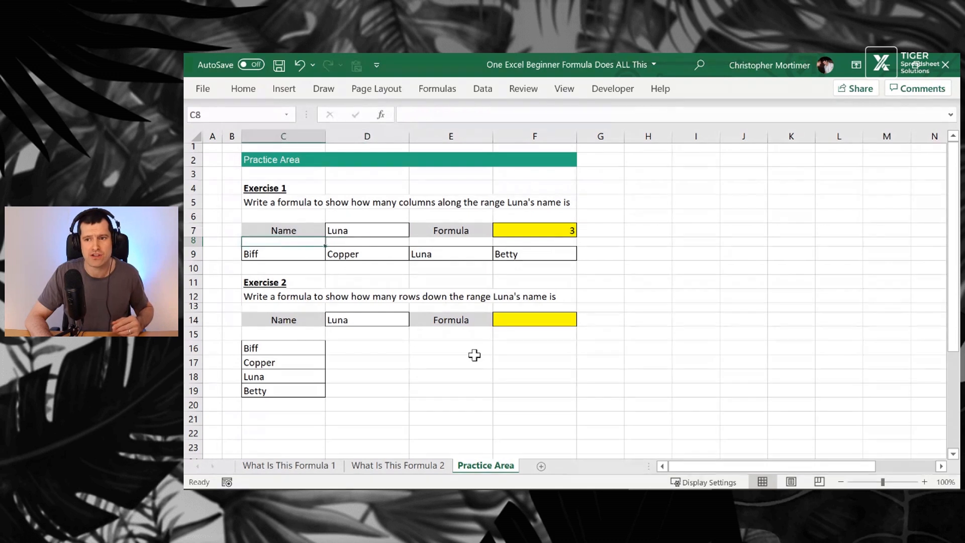
{"action": "type", "text": "Bif"}
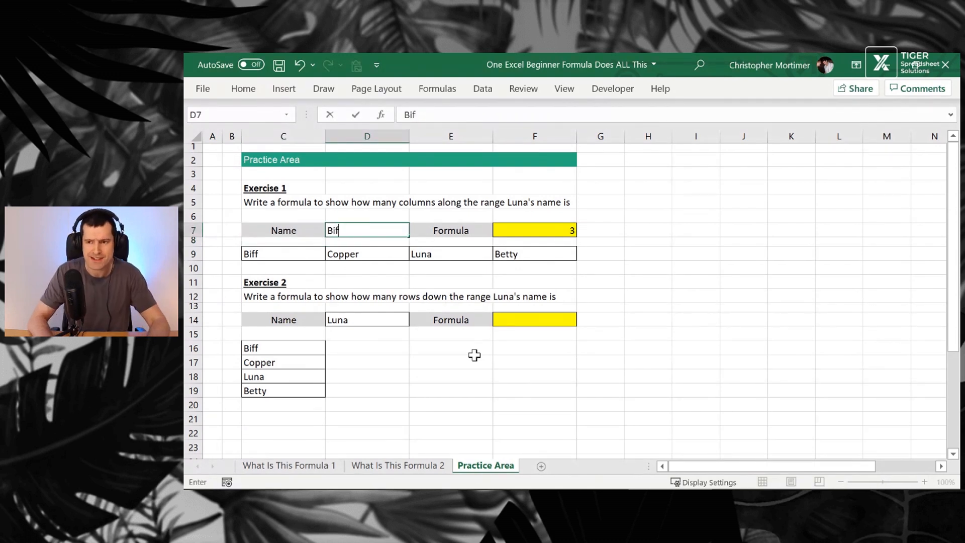
{"action": "key", "text": "enter"}
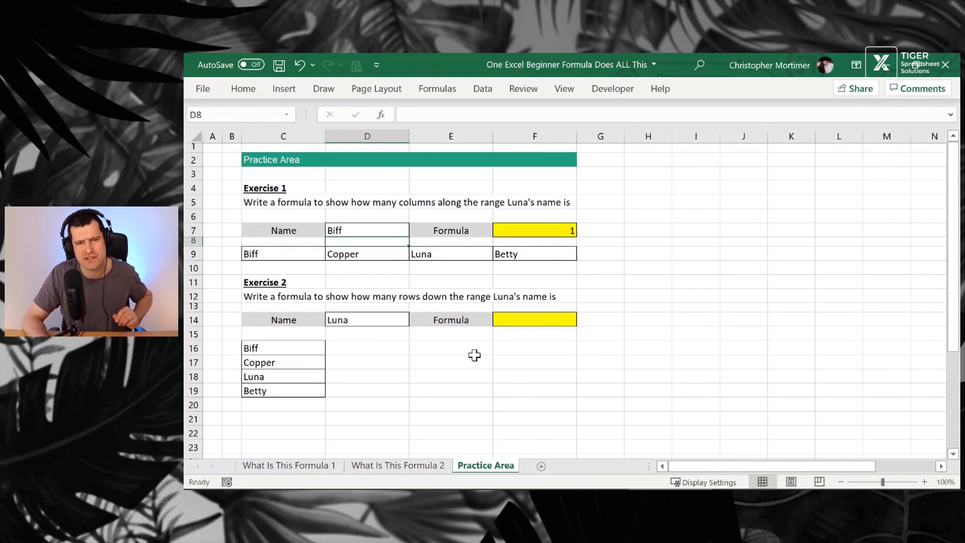
Check the Biff result and move to Exercise 2's name cell.
{"action": "left_click", "coordinate": [367, 229]}
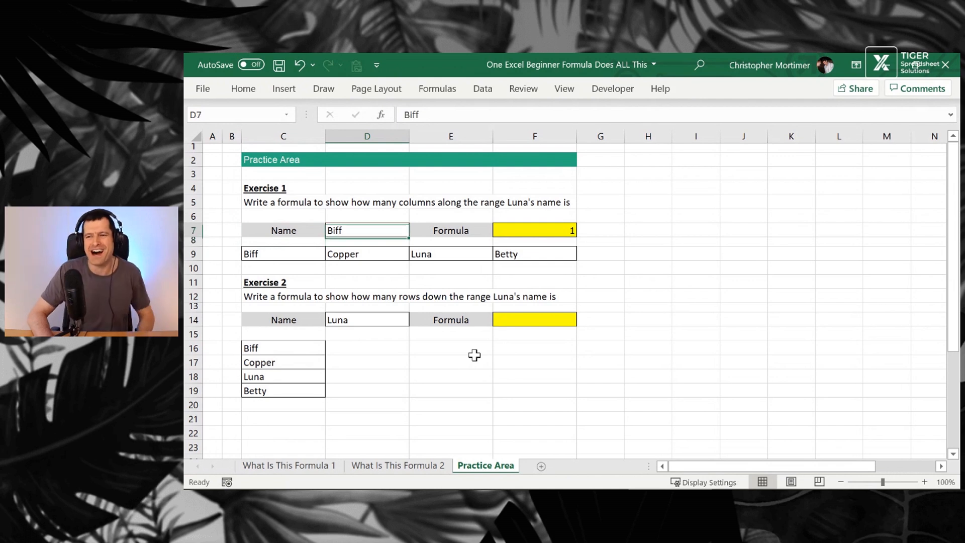
{"action": "left_click", "coordinate": [367, 253]}
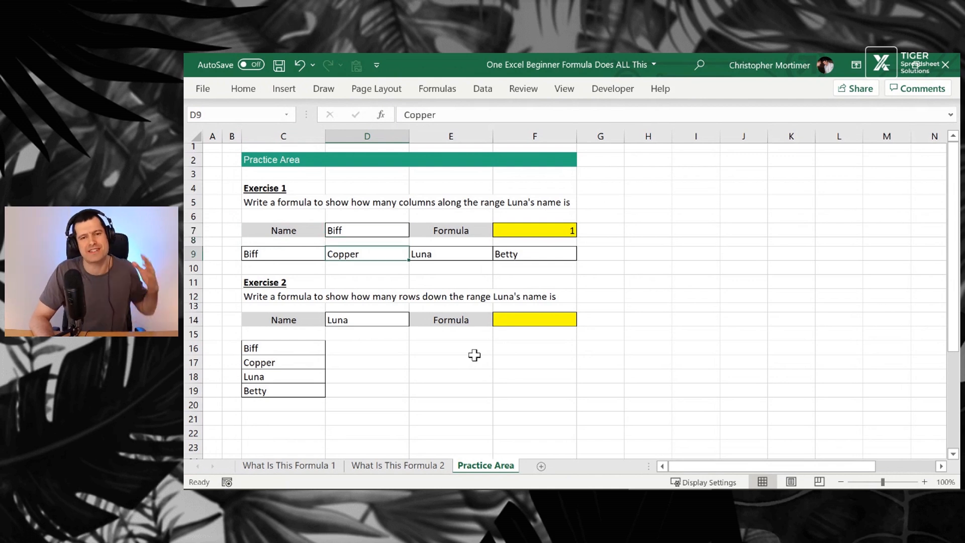
{"action": "left_click", "coordinate": [367, 268]}
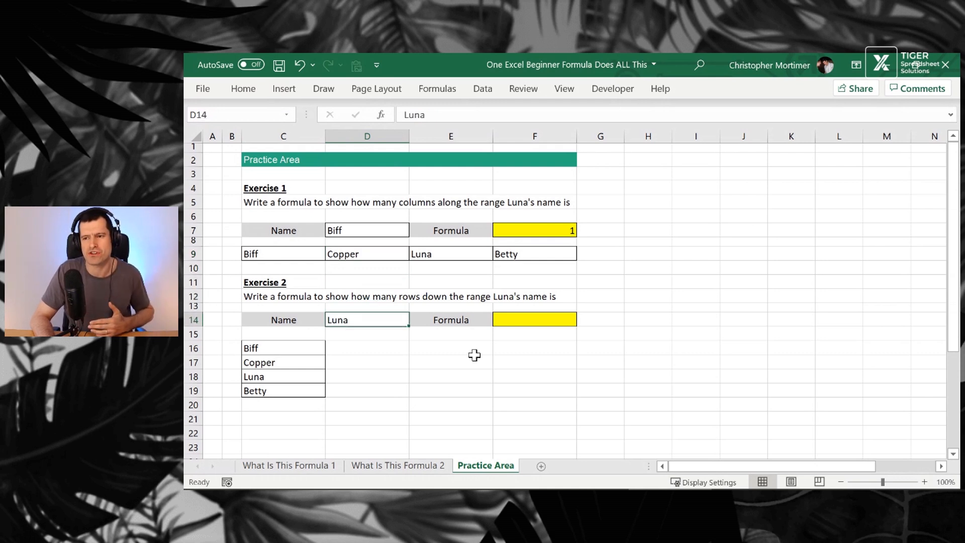
Enter =MATCH(D14,C16:C19,0) in F14 for Exercise 2.
{"action": "type", "text": "="}
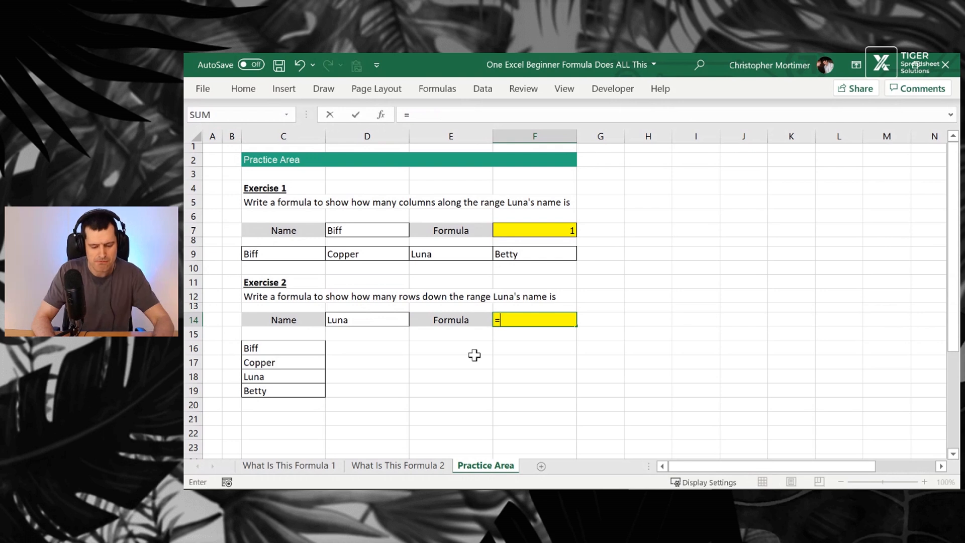
{"action": "type", "text": "match"}
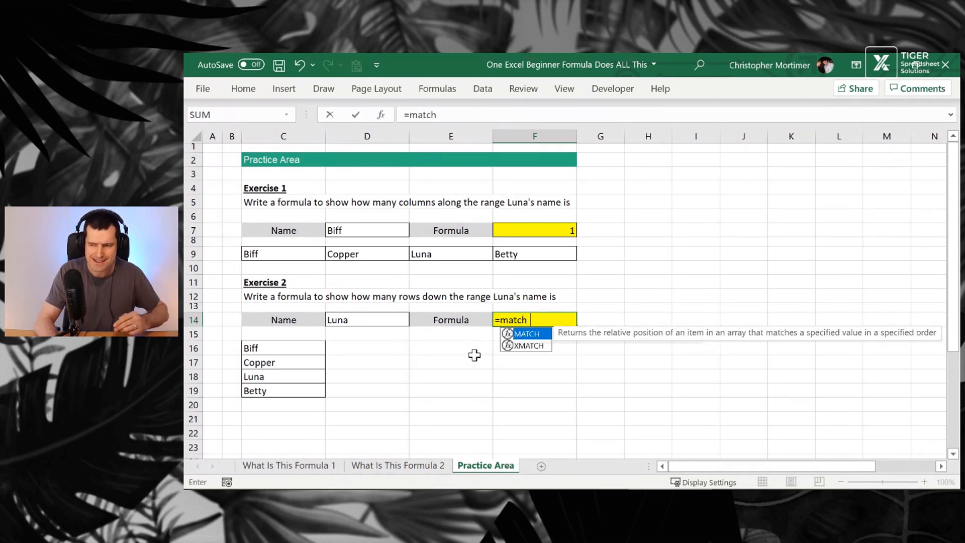
{"action": "type", "text": "("}
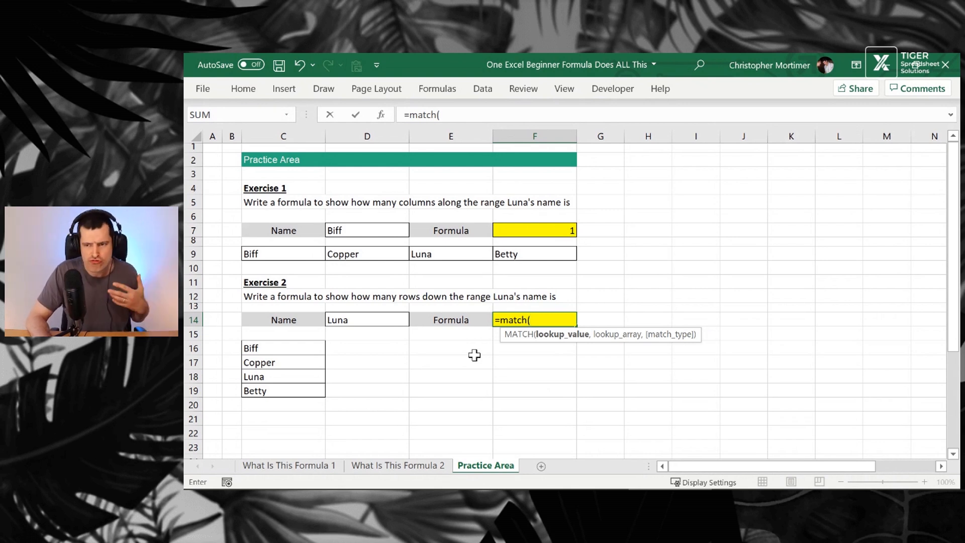
{"action": "left_click", "coordinate": [367, 320]}
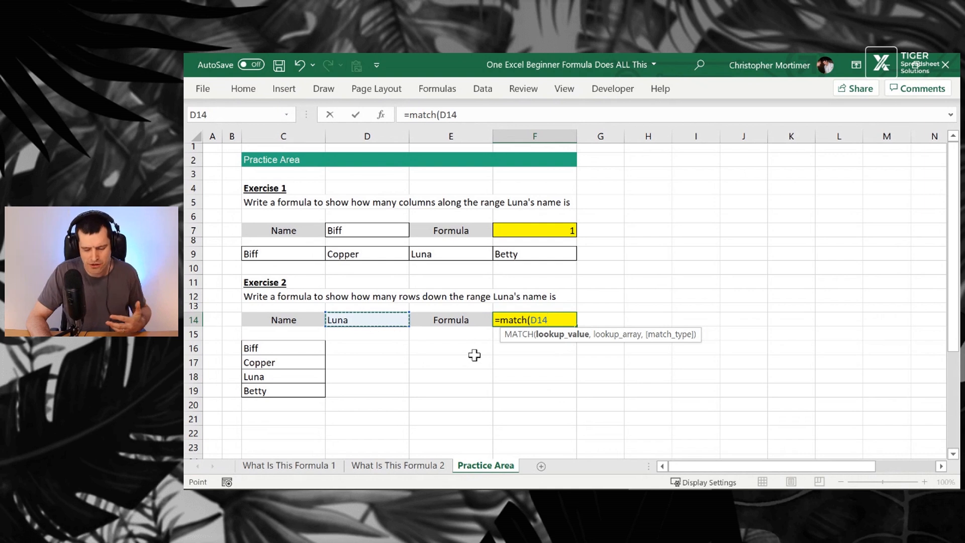
{"action": "type", "text": ","}
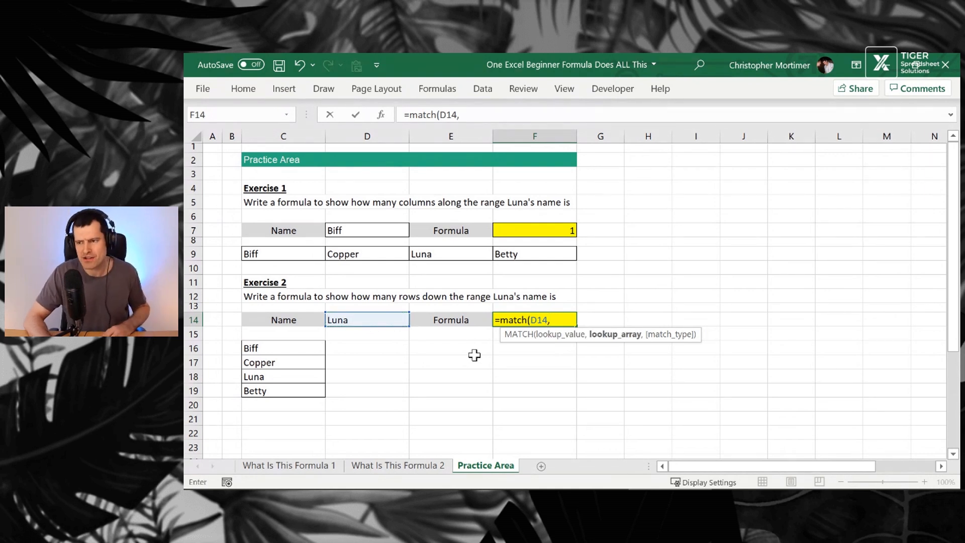
{"action": "left_click", "coordinate": [283, 348]}
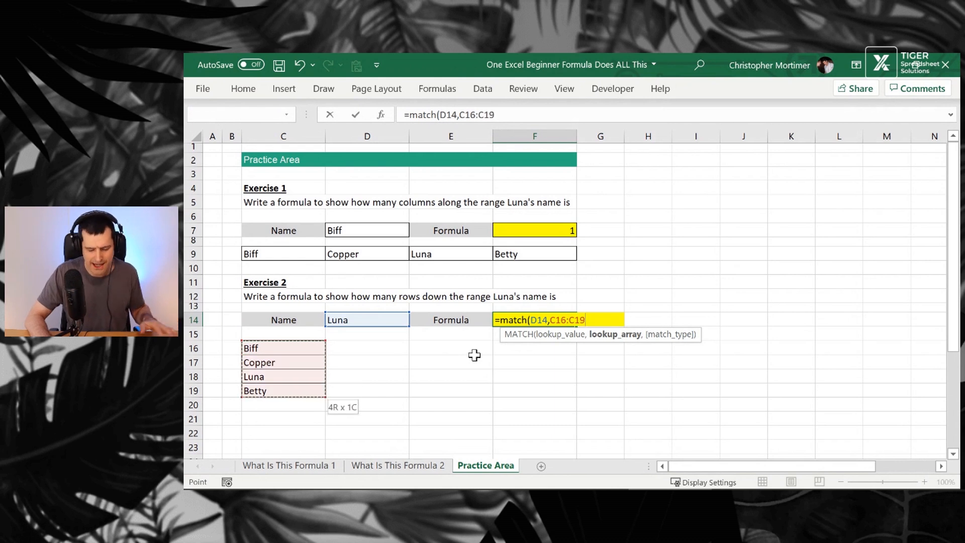
{"action": "type", "text": ","}
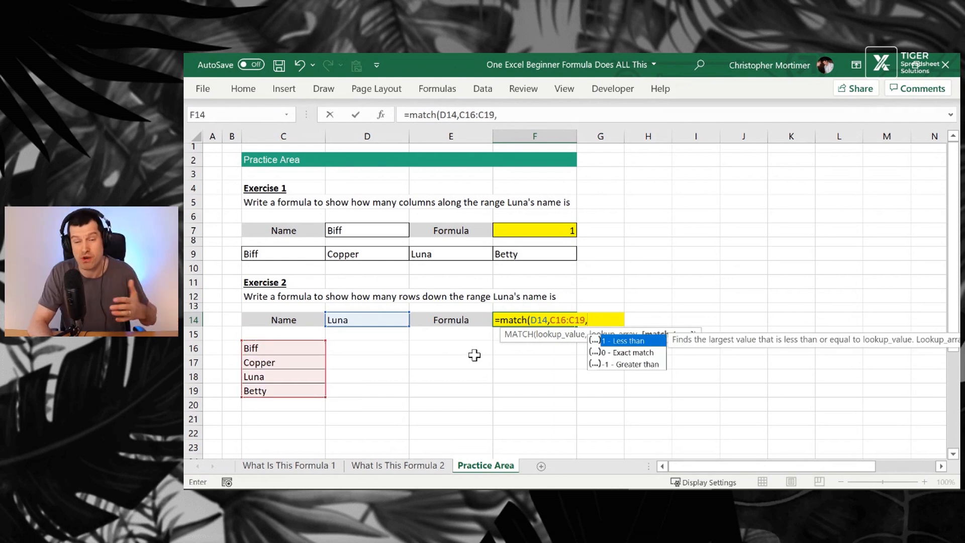
{"action": "type", "text": "0)"}
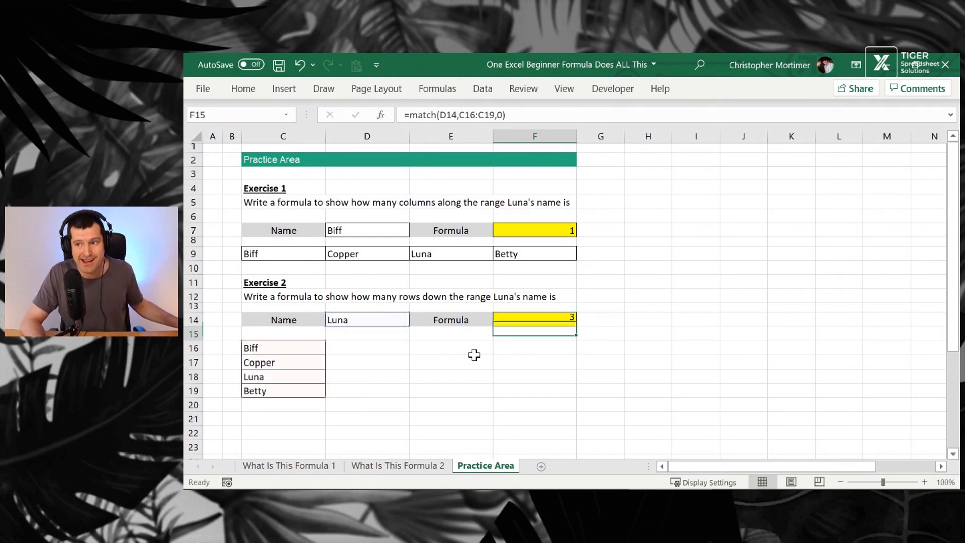
Change Exercise 2's name in D14 to Betty so the MATCH returns 4.
{"action": "left_click", "coordinate": [283, 319]}
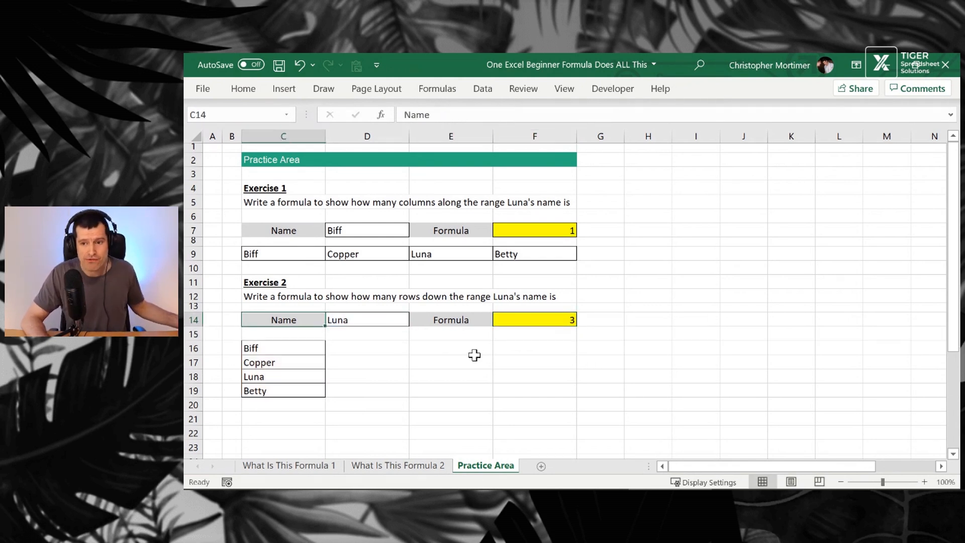
{"action": "type", "text": "B"}
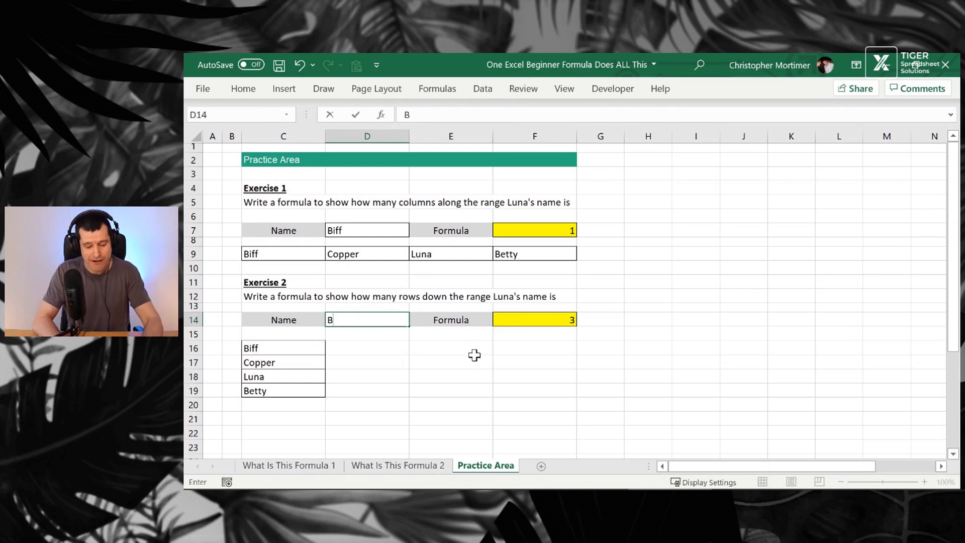
{"action": "type", "text": "etty"}
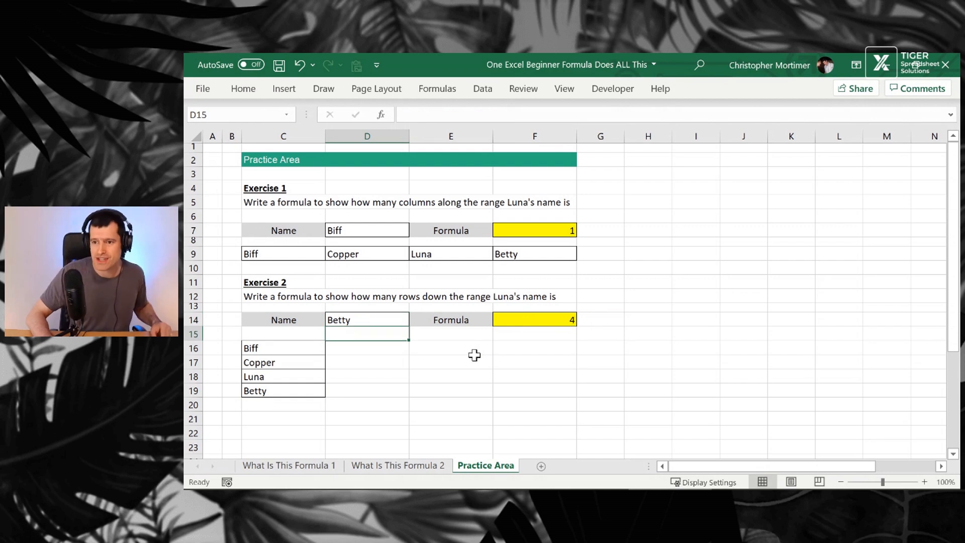
{"action": "left_click", "coordinate": [367, 320]}
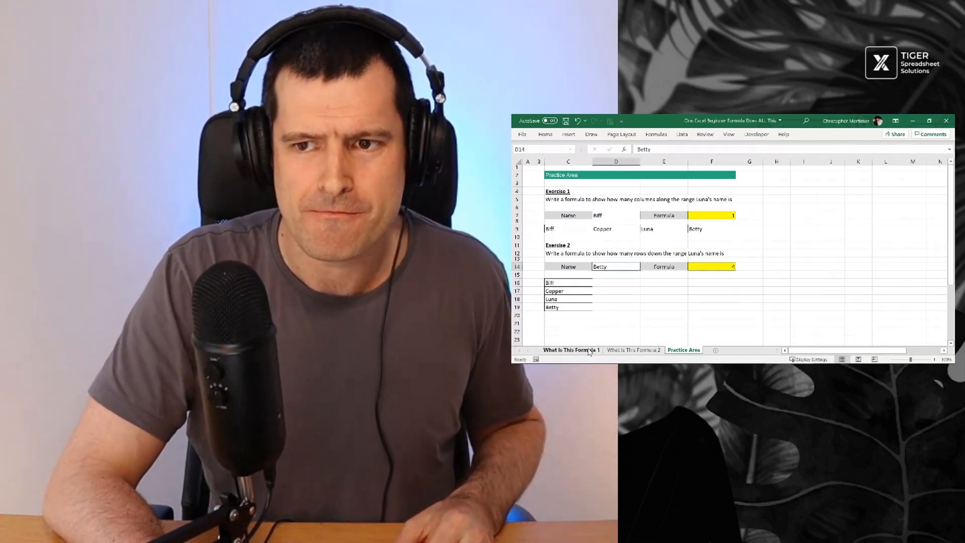
Return to the What Is This Formula 1 sheet and inspect E5's MATCH column-number formula.
{"action": "left_click", "coordinate": [571, 350]}
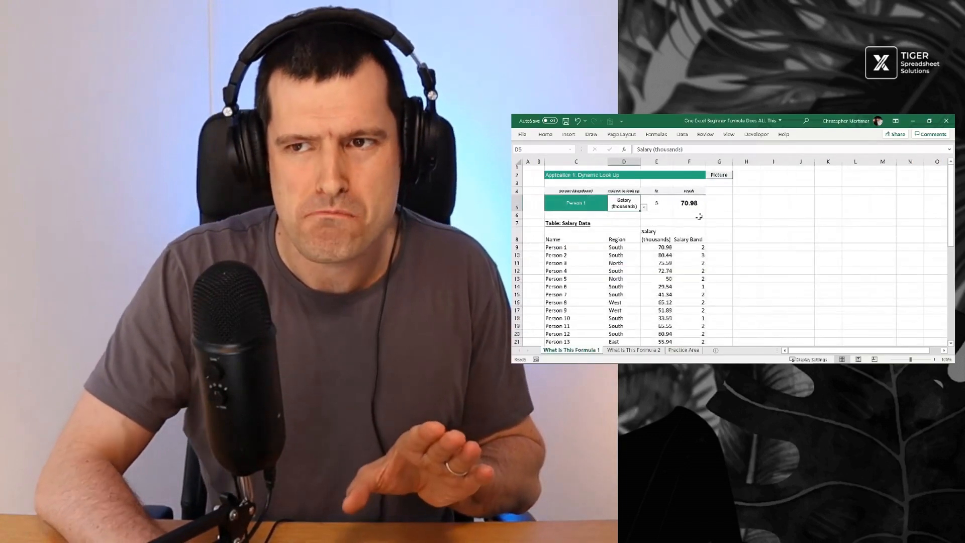
{"action": "left_click", "coordinate": [657, 203]}
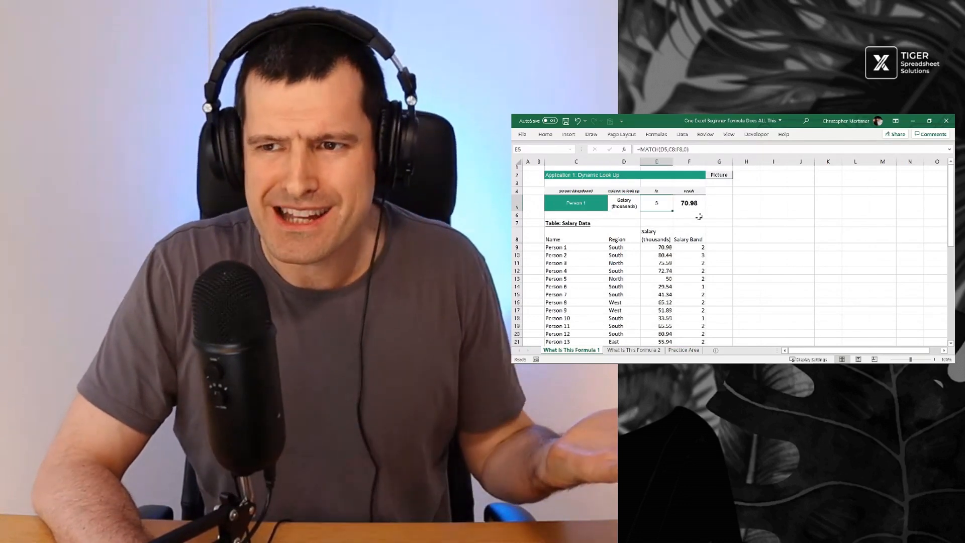
{"action": "left_click", "coordinate": [623, 203]}
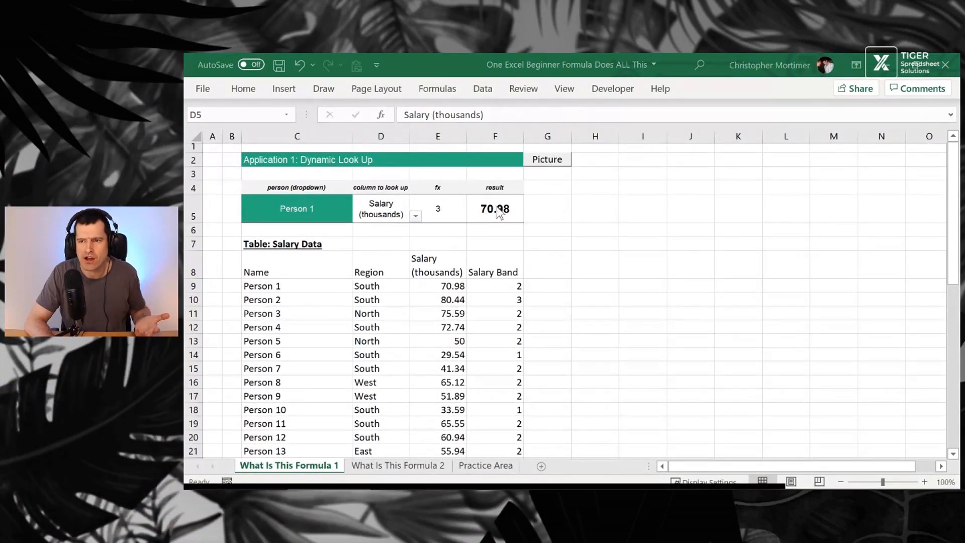
Pick Region in the D5 column dropdown, giving South, and move the formula picture aside.
{"action": "left_click", "coordinate": [495, 209]}
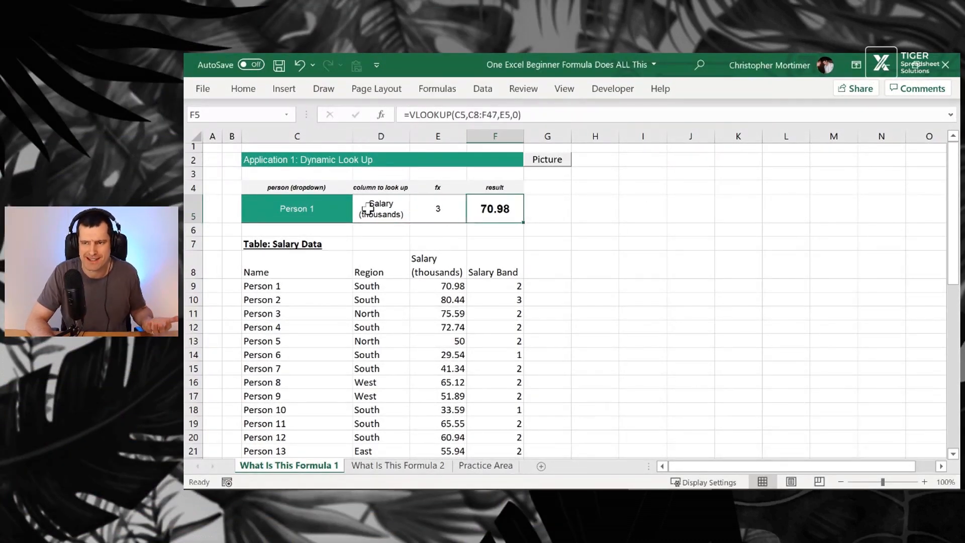
{"action": "left_click", "coordinate": [415, 216]}
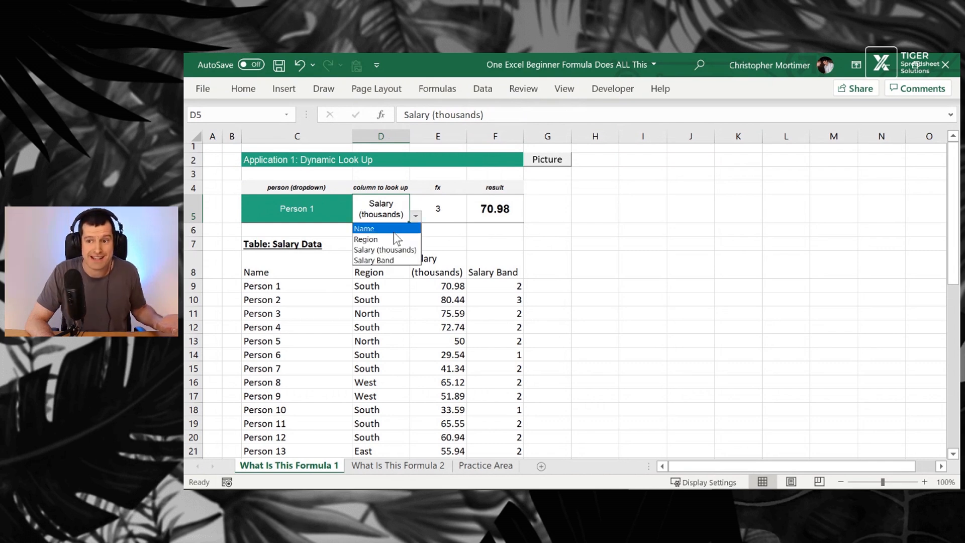
{"action": "left_click", "coordinate": [366, 240]}
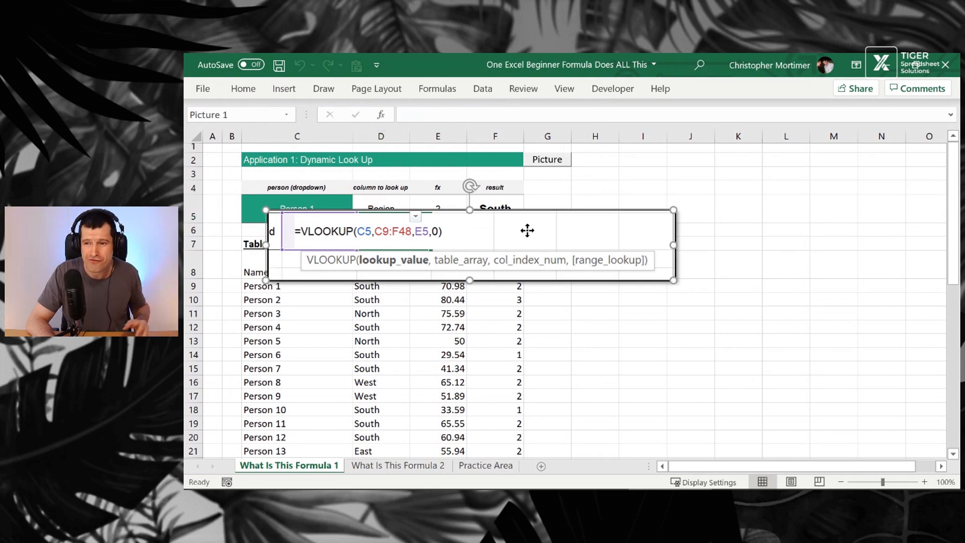
{"action": "left_click_drag", "start_coordinate": [528, 231], "coordinate": [605, 244]}
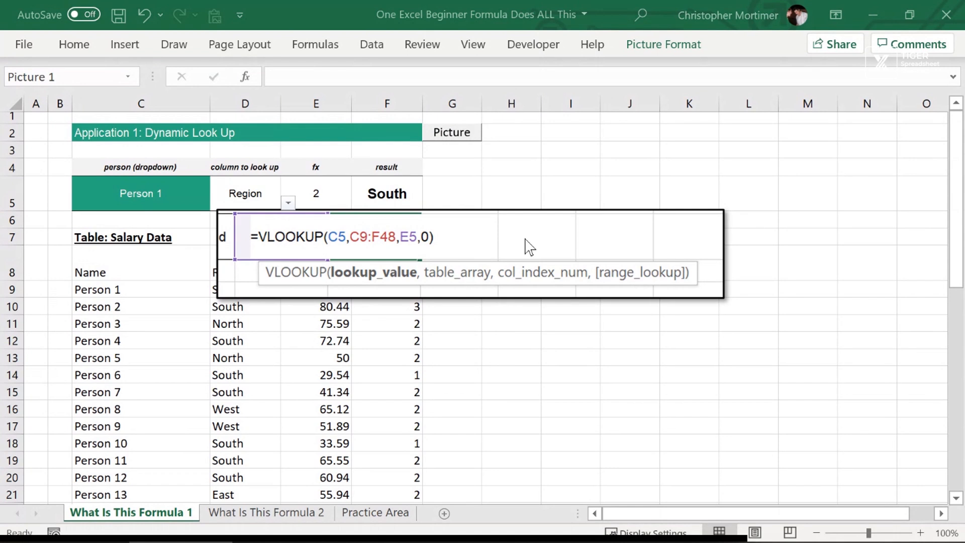
{"action": "mouse_move", "coordinate": [368, 284]}
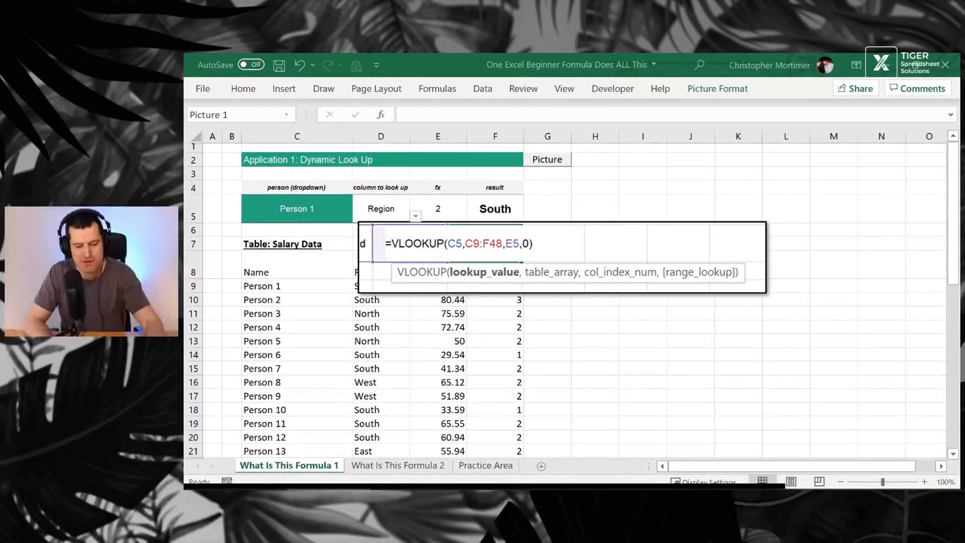
{"action": "left_click", "coordinate": [547, 160]}
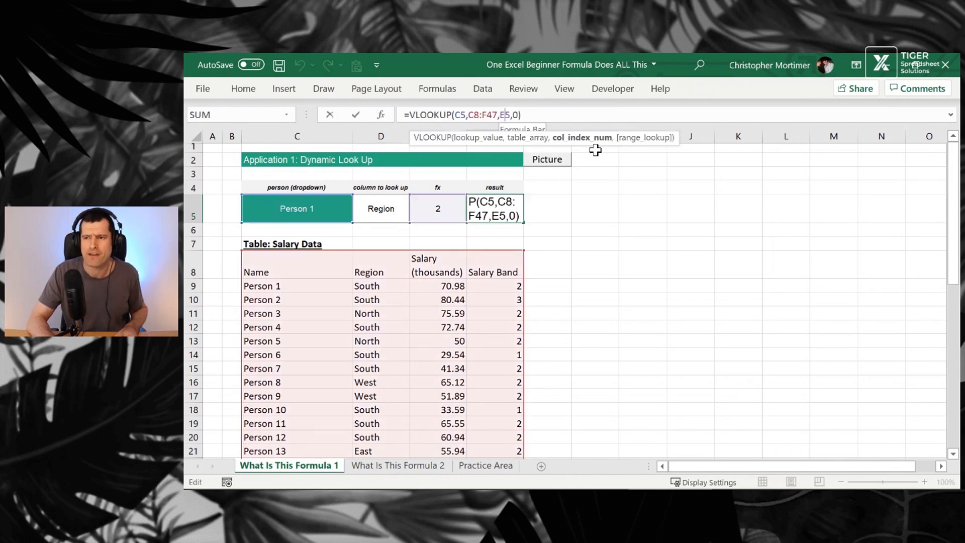
Hard-code column 2 in F5's VLOOKUP, check headers C8:D8, and clear E5's MATCH.
{"action": "type", "text": "2"}
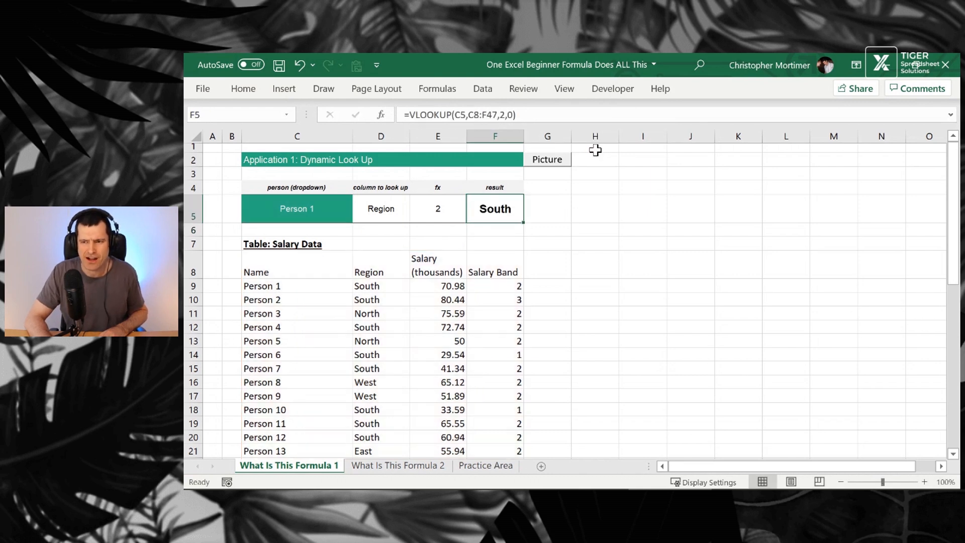
{"action": "left_click", "coordinate": [296, 273]}
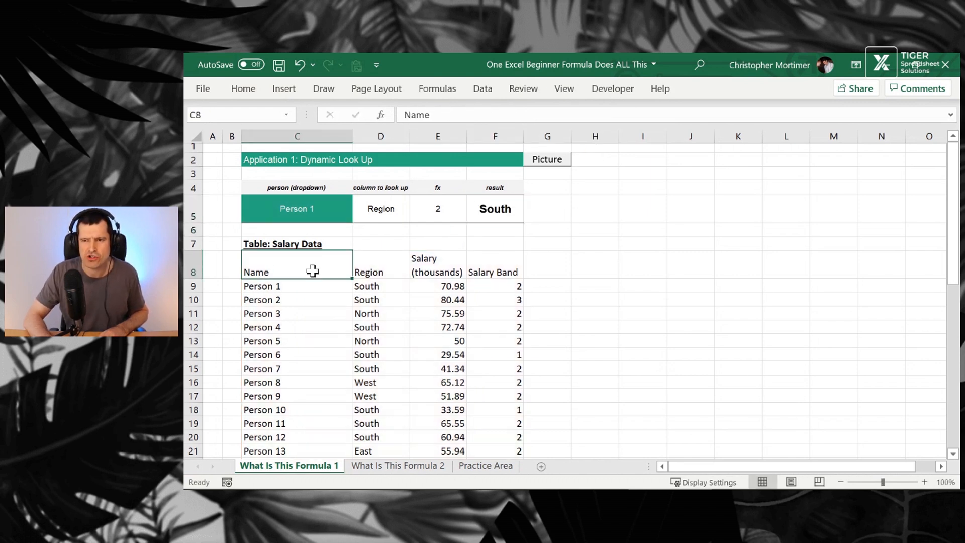
{"action": "left_click", "coordinate": [231, 263]}
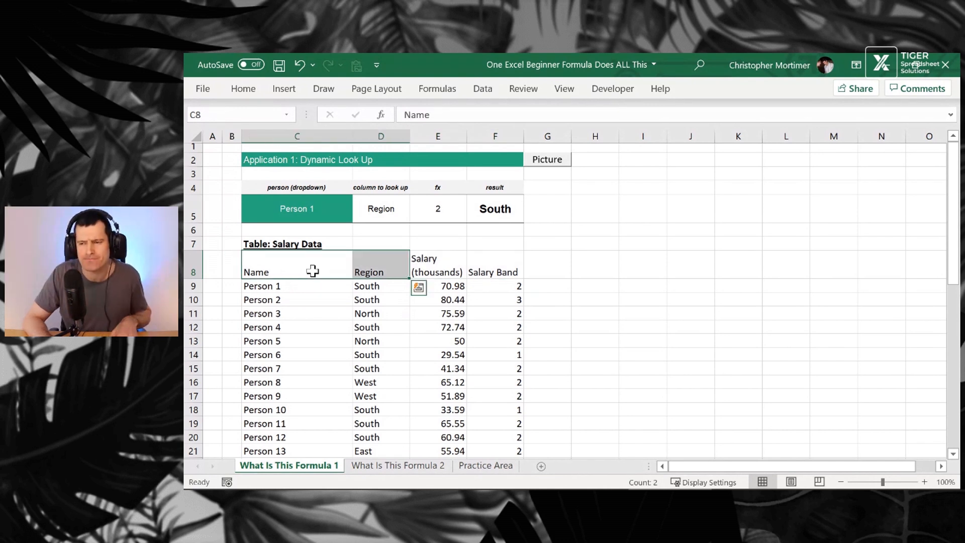
{"action": "left_click", "coordinate": [495, 209]}
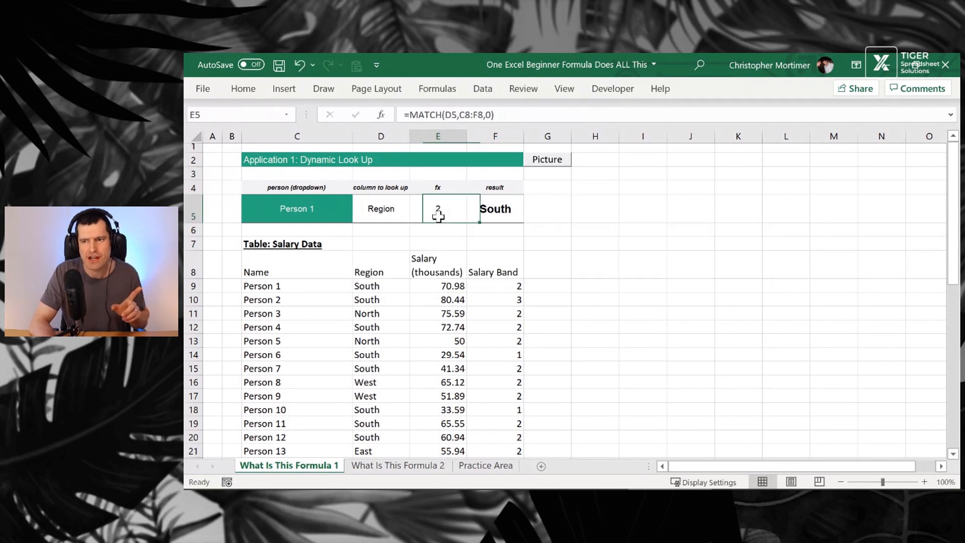
{"action": "left_click", "coordinate": [380, 209]}
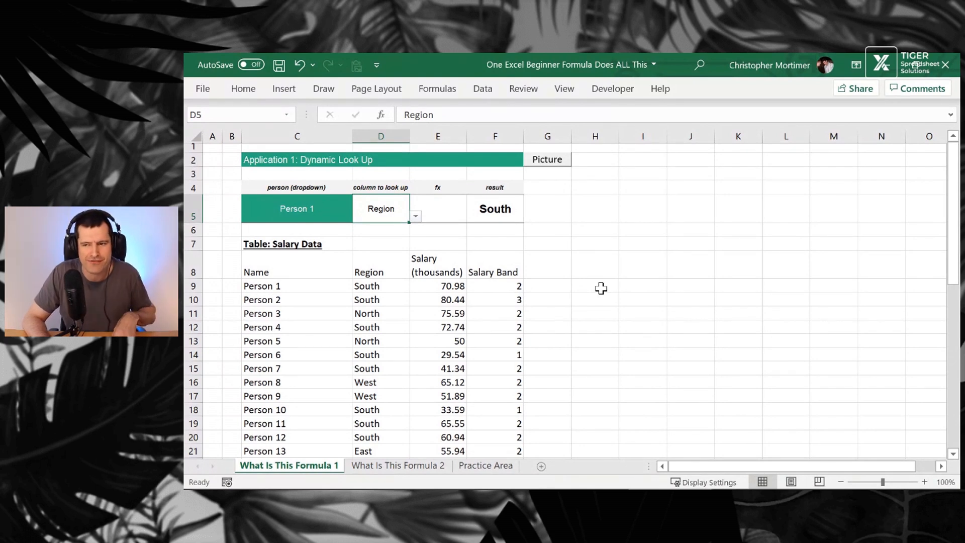
Rebuild E5 as =MATCH(D5,C8:F8,0), returning 2 for Region.
{"action": "left_click", "coordinate": [437, 208]}
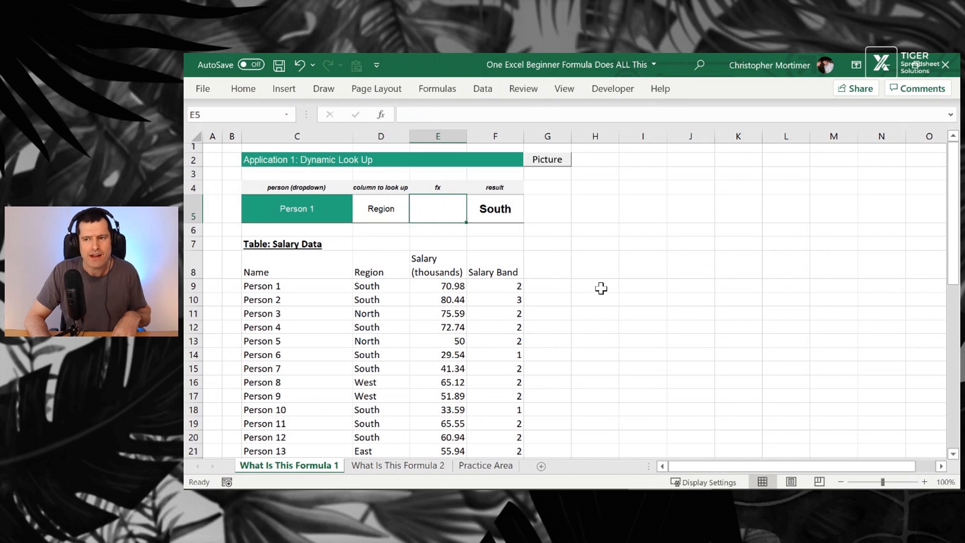
{"action": "type", "text": "=match"}
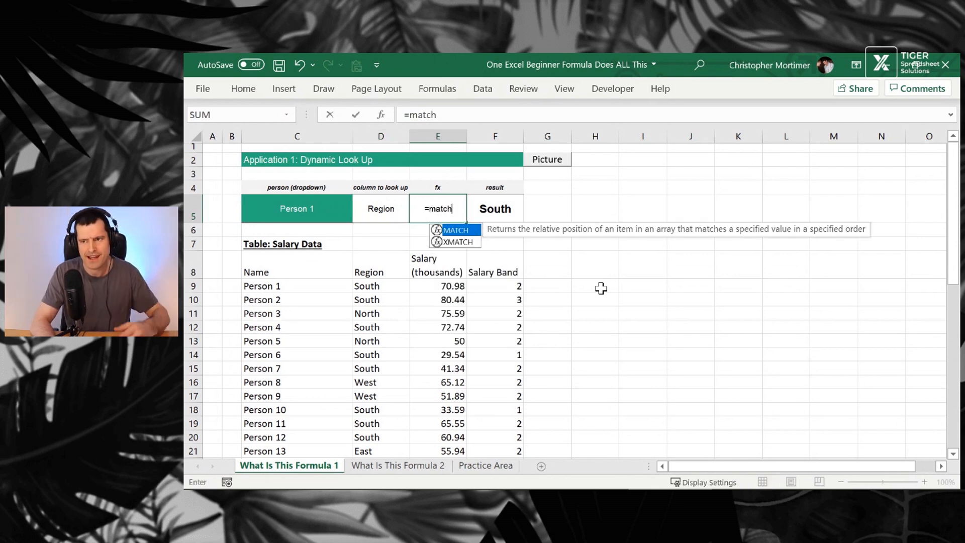
{"action": "type", "text": "("}
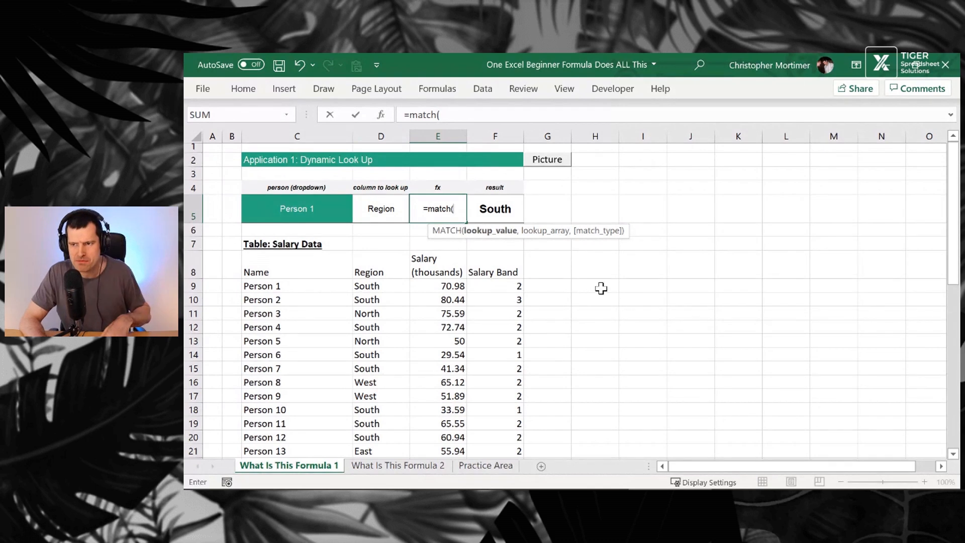
{"action": "left_click", "coordinate": [380, 209]}
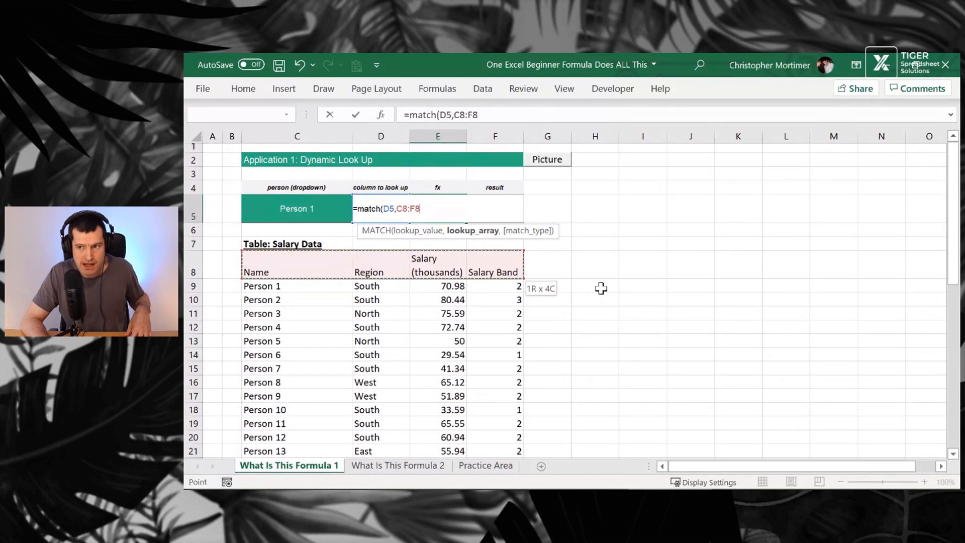
{"action": "type", "text": ",0"}
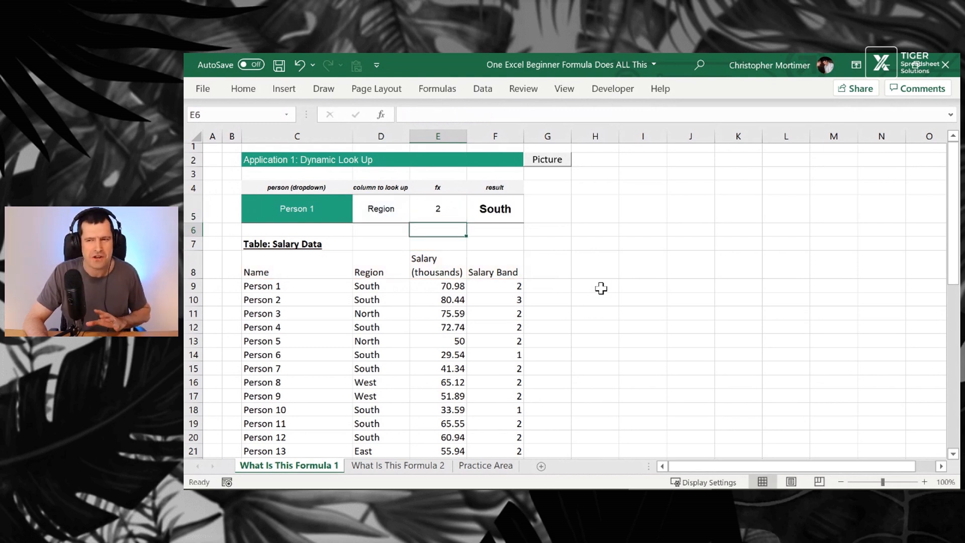
{"action": "left_click", "coordinate": [380, 210]}
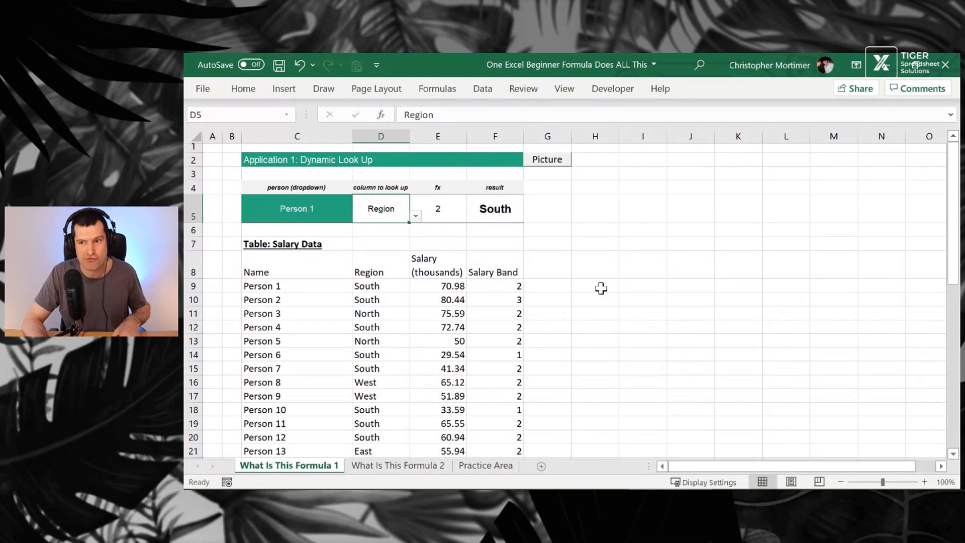
{"action": "left_click", "coordinate": [437, 208]}
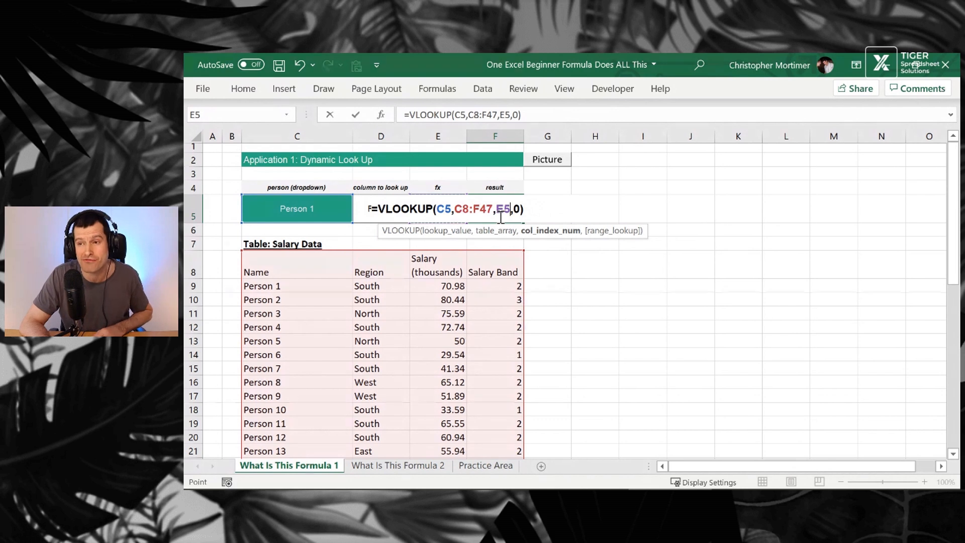
{"action": "mouse_move", "coordinate": [530, 234]}
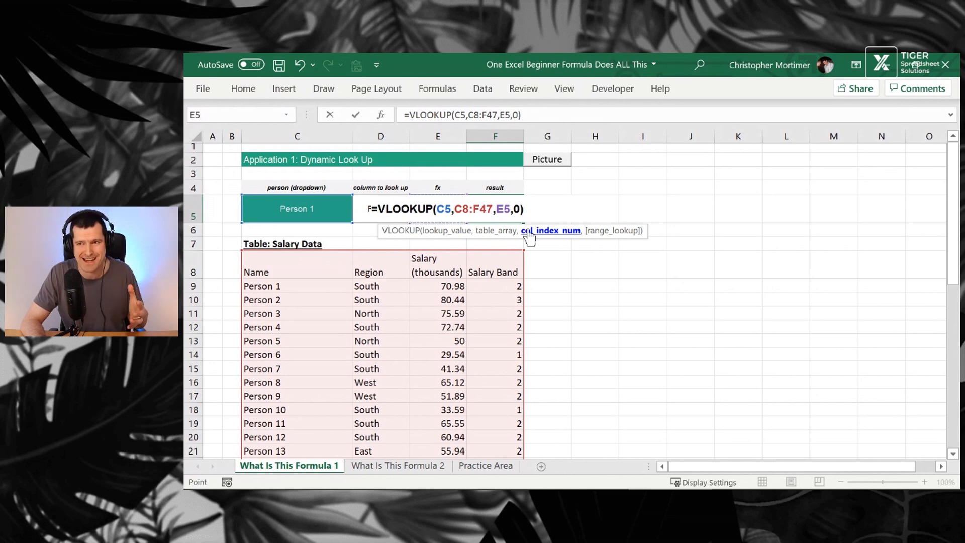
Commit F5 as =VLOOKUP(C5,C8:F47,E5,0) so the column index comes from E5, returning South.
{"action": "key", "text": "Enter"}
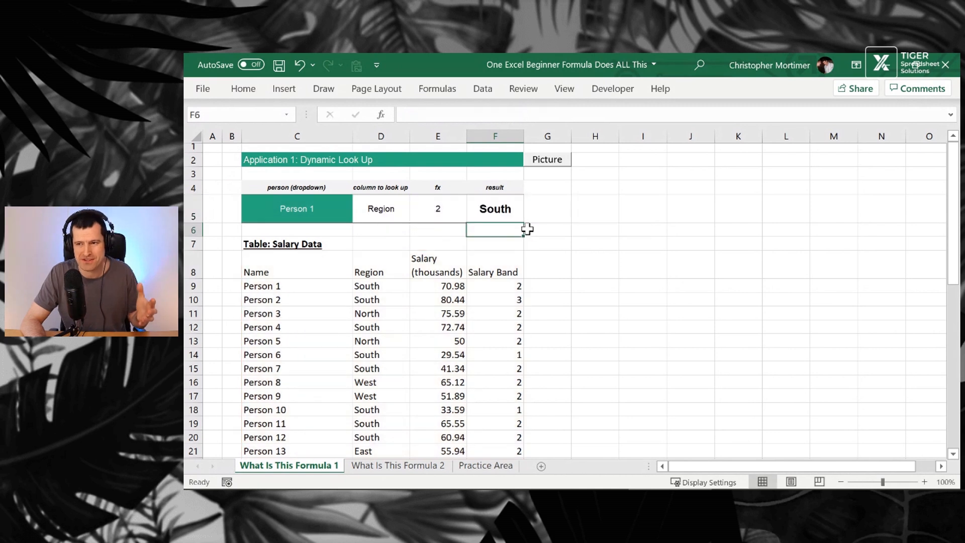
{"action": "left_click", "coordinate": [380, 208]}
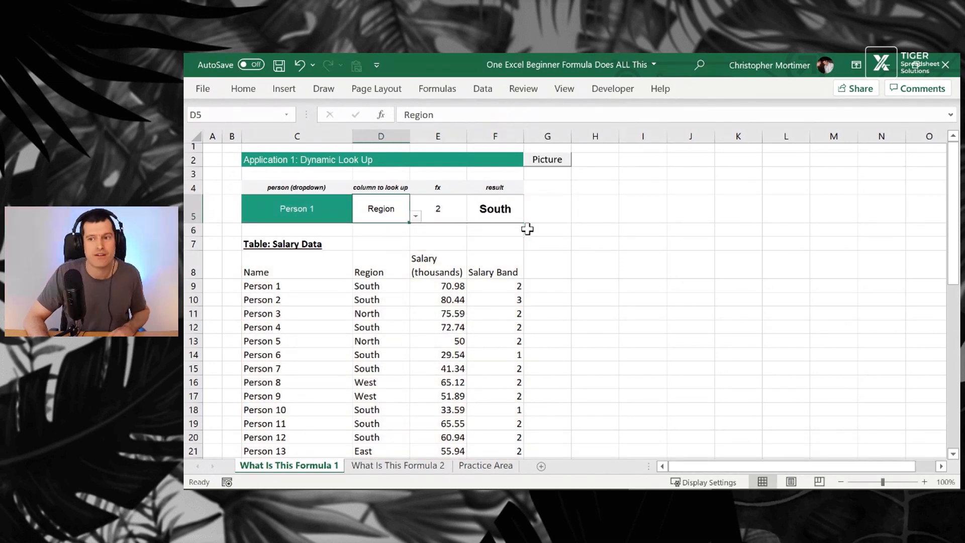
Switch the D5 dropdown to Name, then Salary Band, returning Person 1 then 2.
{"action": "left_click", "coordinate": [415, 216]}
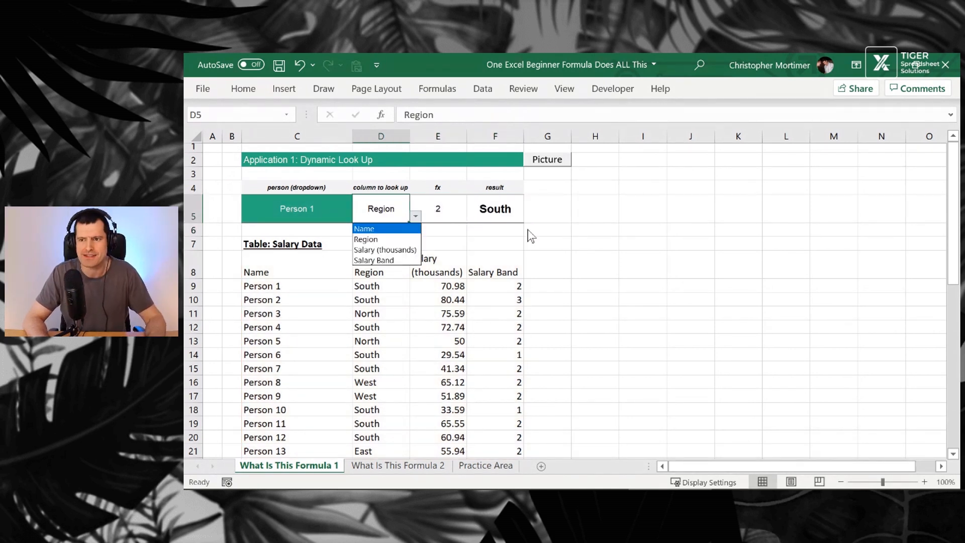
{"action": "left_click", "coordinate": [364, 229]}
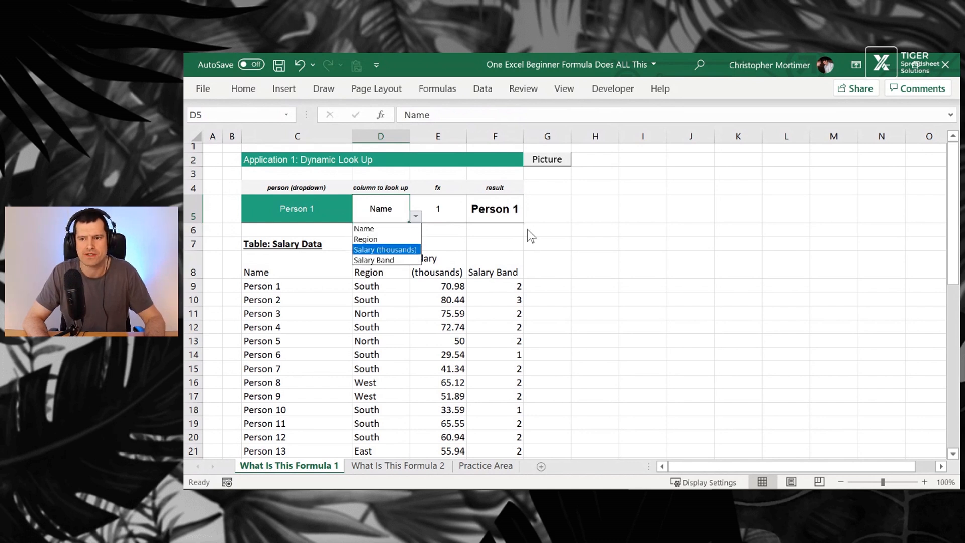
{"action": "left_click", "coordinate": [385, 249]}
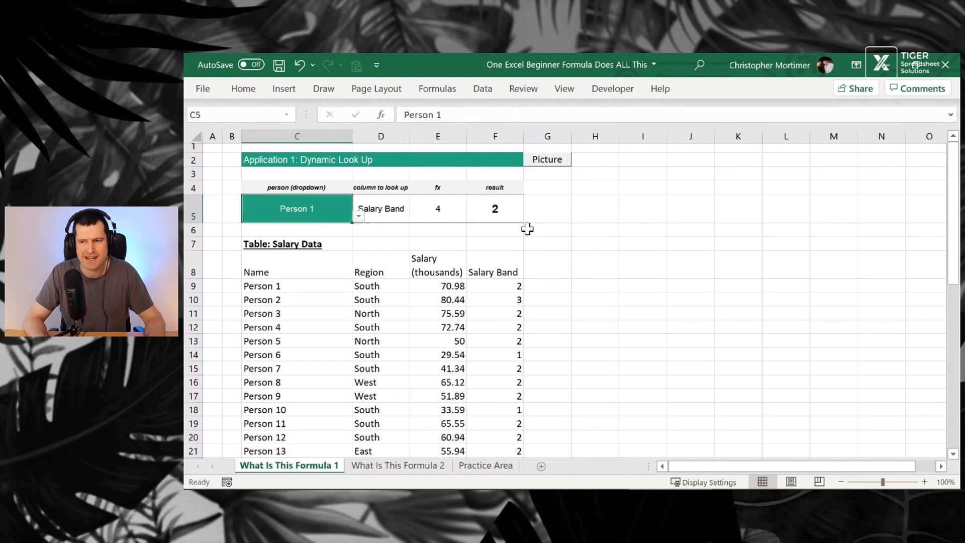
{"action": "left_click", "coordinate": [380, 209]}
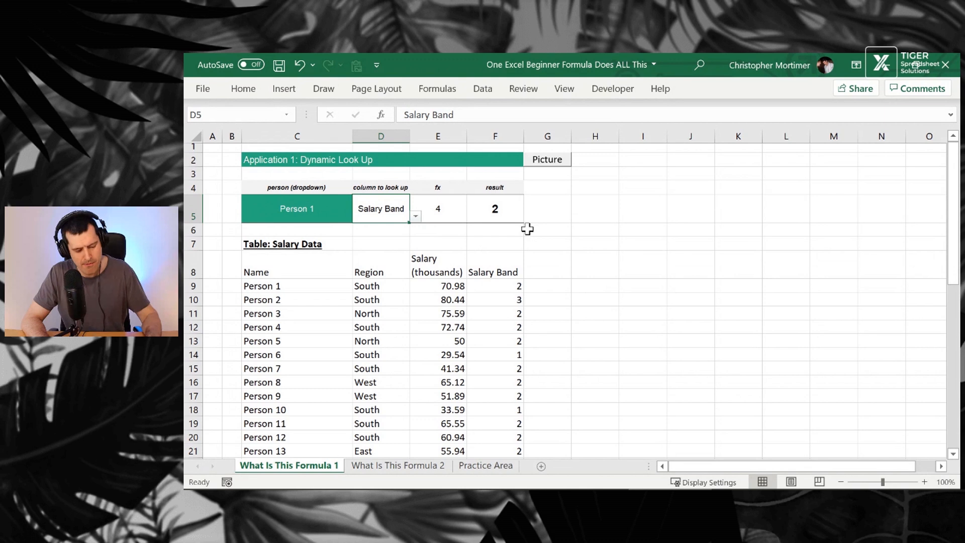
Go to the What Is This Formula 2 sheet and start editing the SUM-OFFSET formula in I5.
{"action": "left_click", "coordinate": [397, 465]}
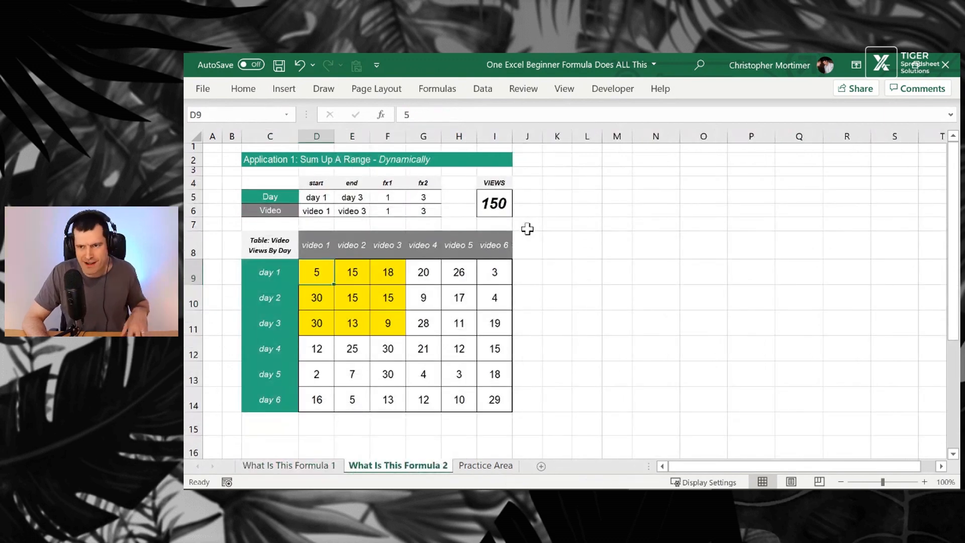
{"action": "left_click", "coordinate": [495, 203]}
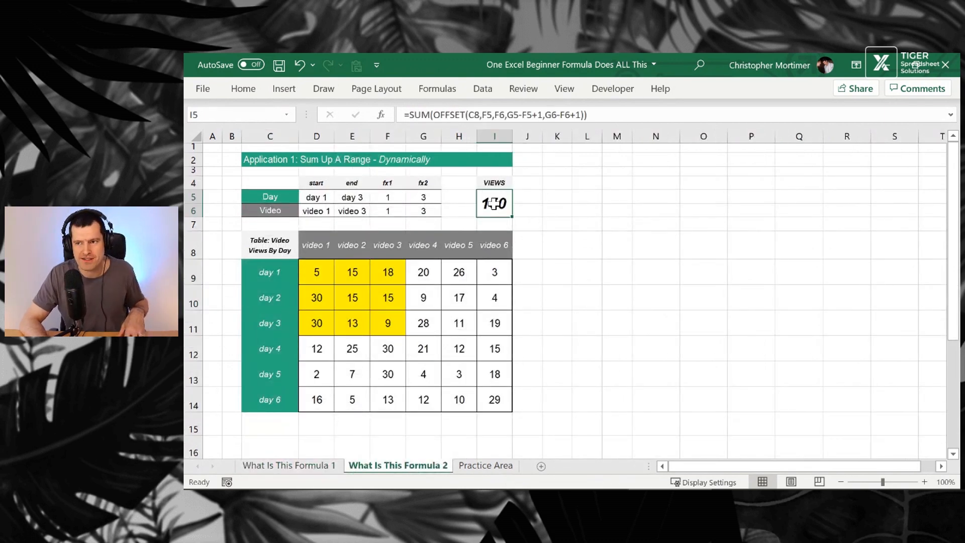
{"action": "double_click", "coordinate": [492, 203]}
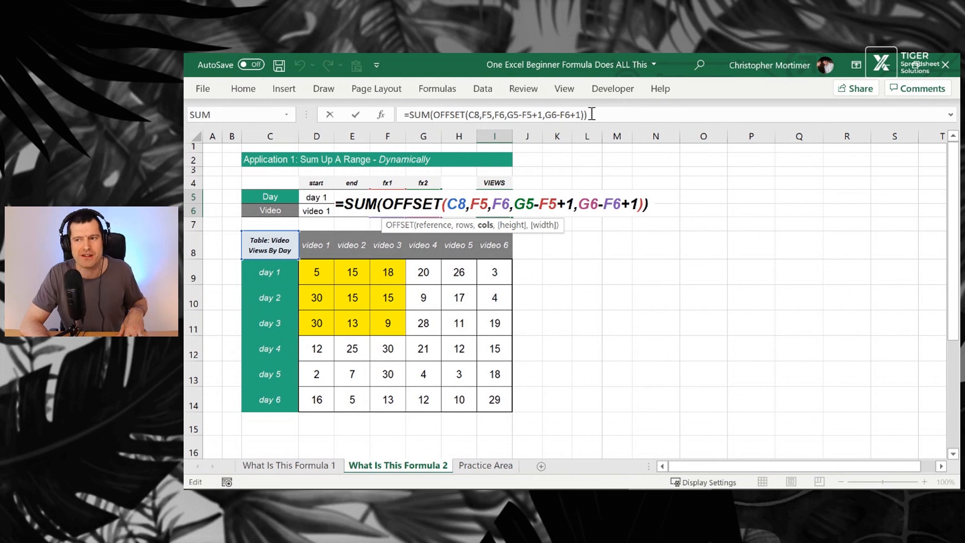